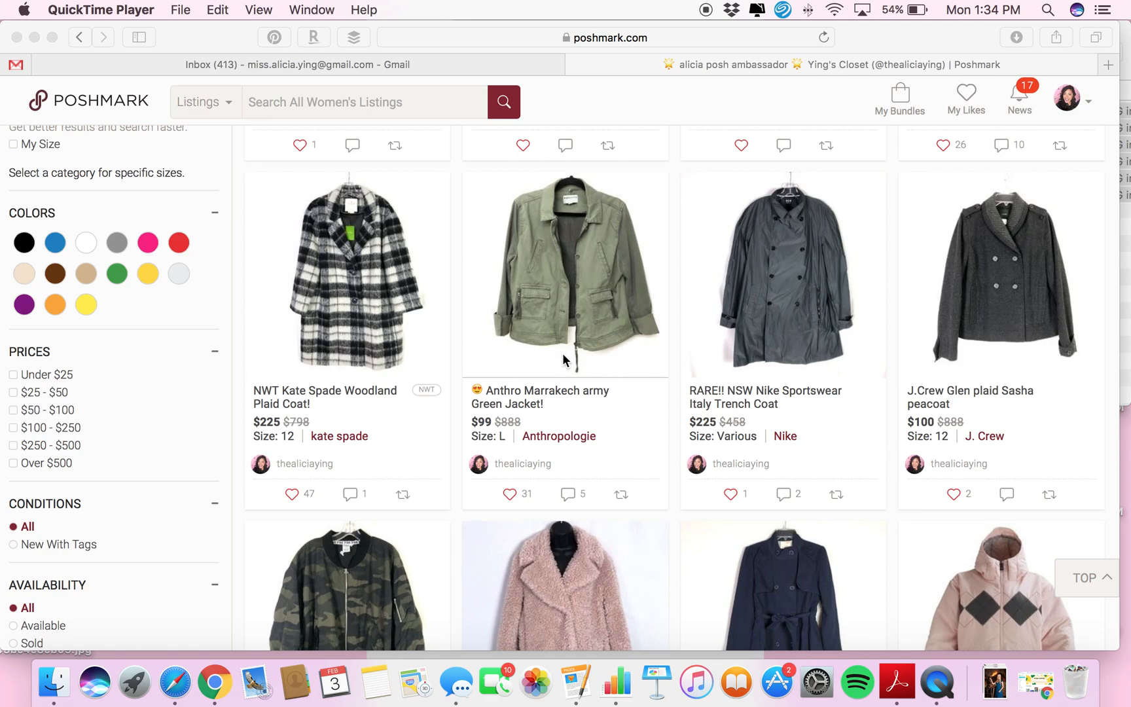
{"action": "mouse_move", "coordinate": [423, 200]}
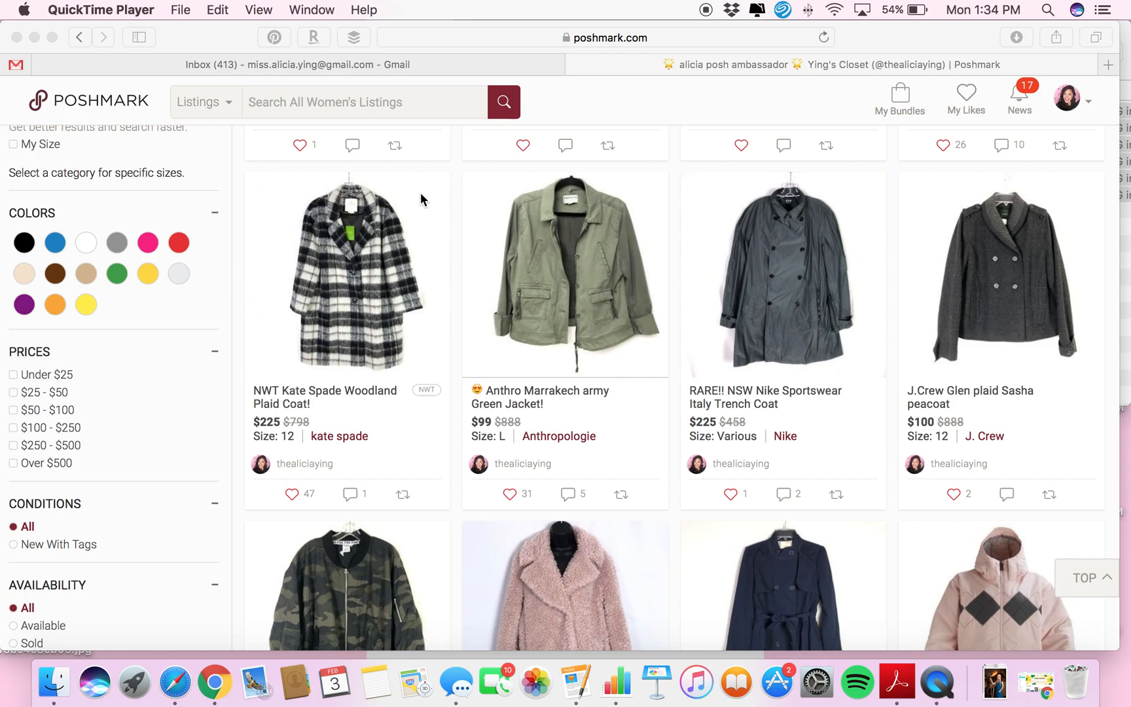
{"action": "mouse_move", "coordinate": [1072, 215]}
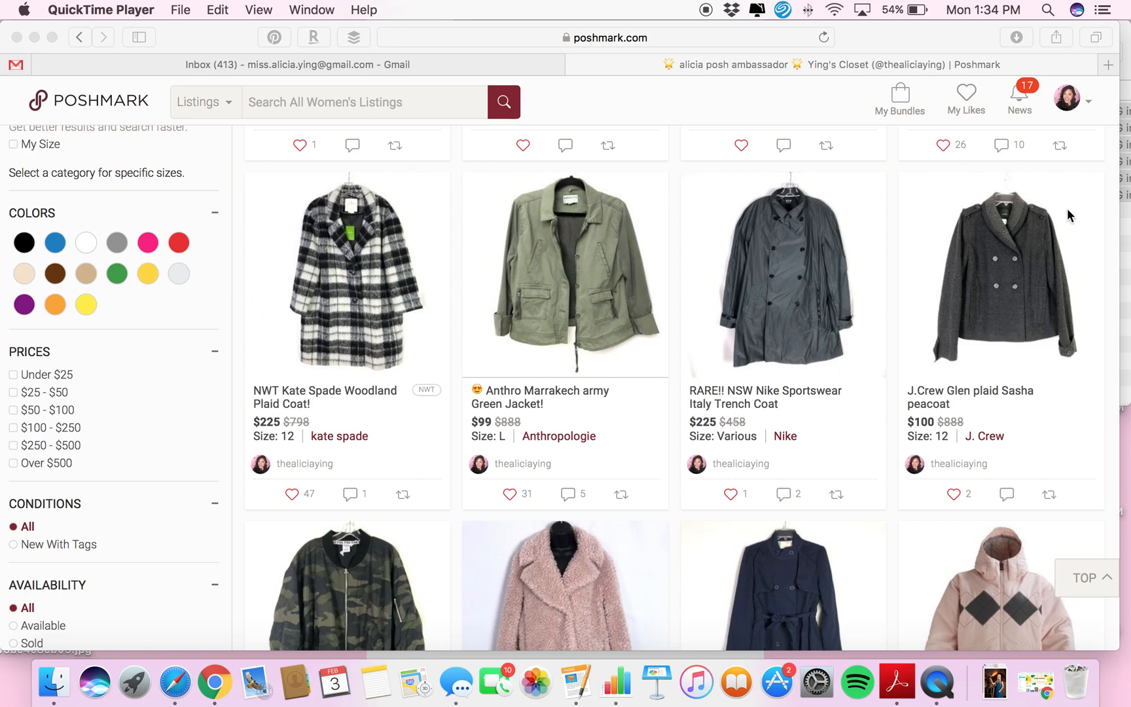
{"action": "mouse_move", "coordinate": [836, 391]}
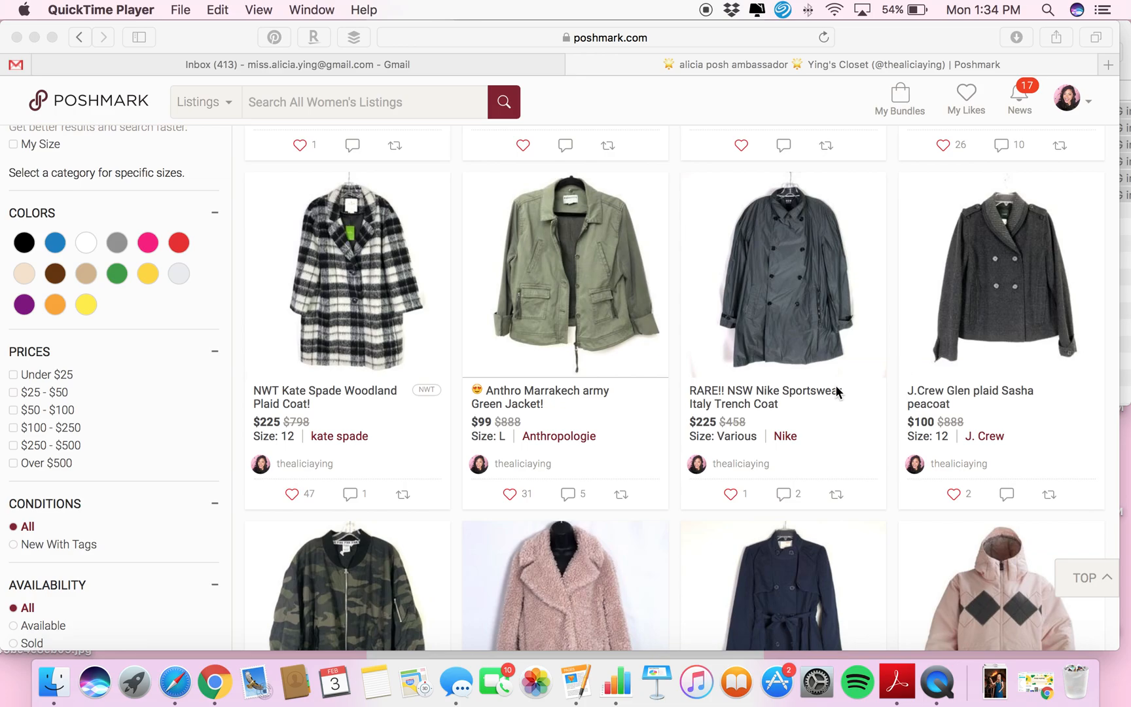
Step: Scroll through the Poshmark closet's coat and jacket listings
{"action": "scroll", "scroll_direction": "down", "scroll_amount": 3}
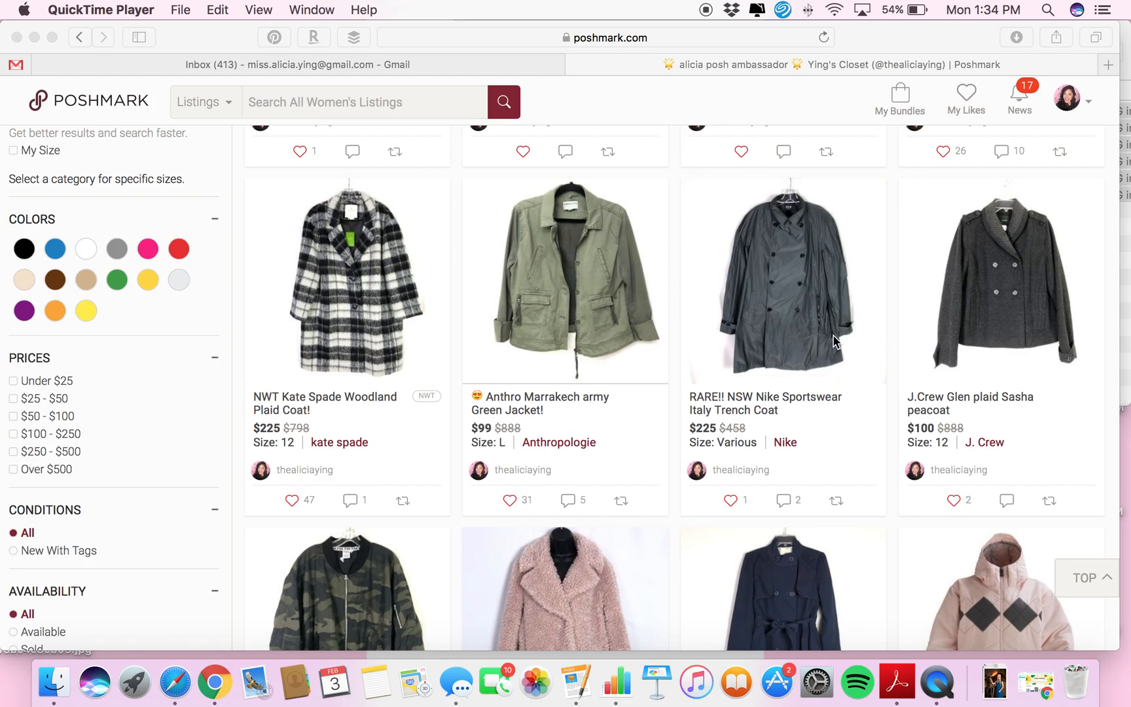
{"action": "mouse_move", "coordinate": [849, 208]}
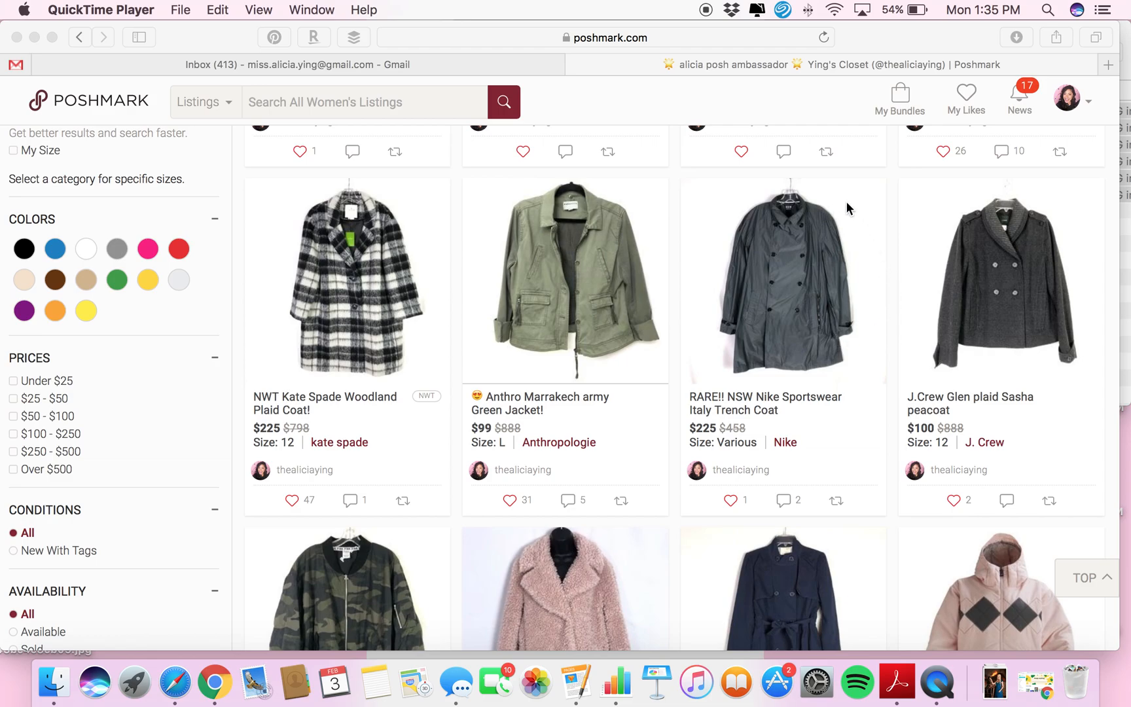
{"action": "mouse_move", "coordinate": [659, 275]}
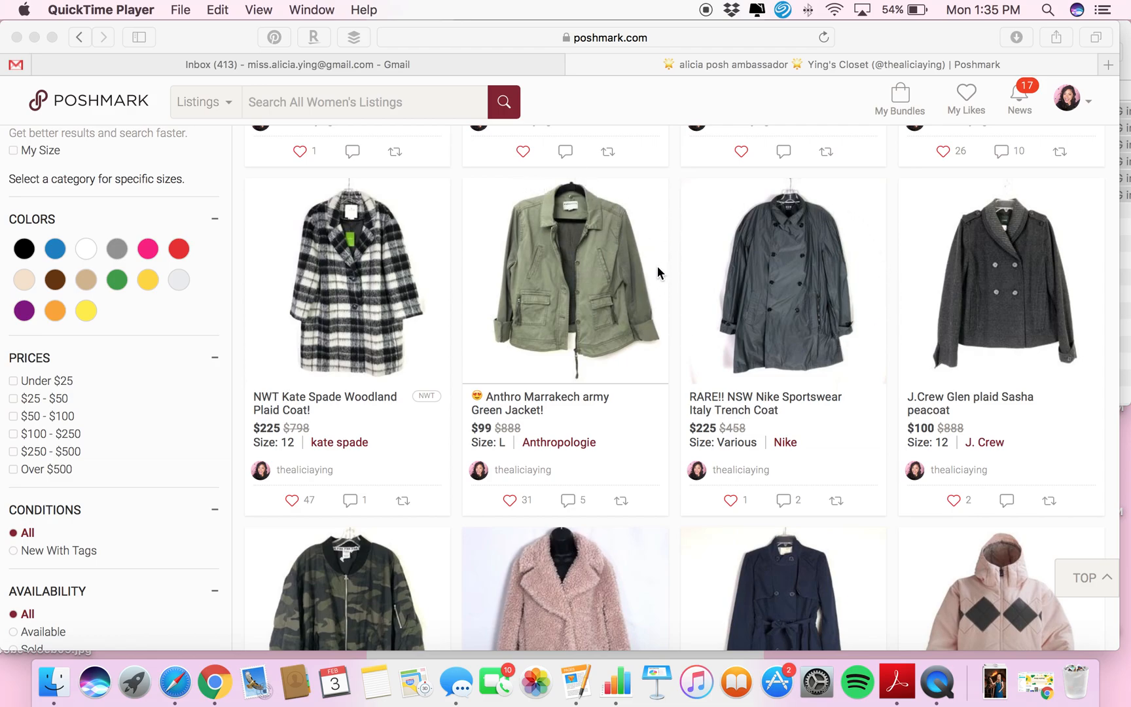
{"action": "mouse_move", "coordinate": [516, 269]}
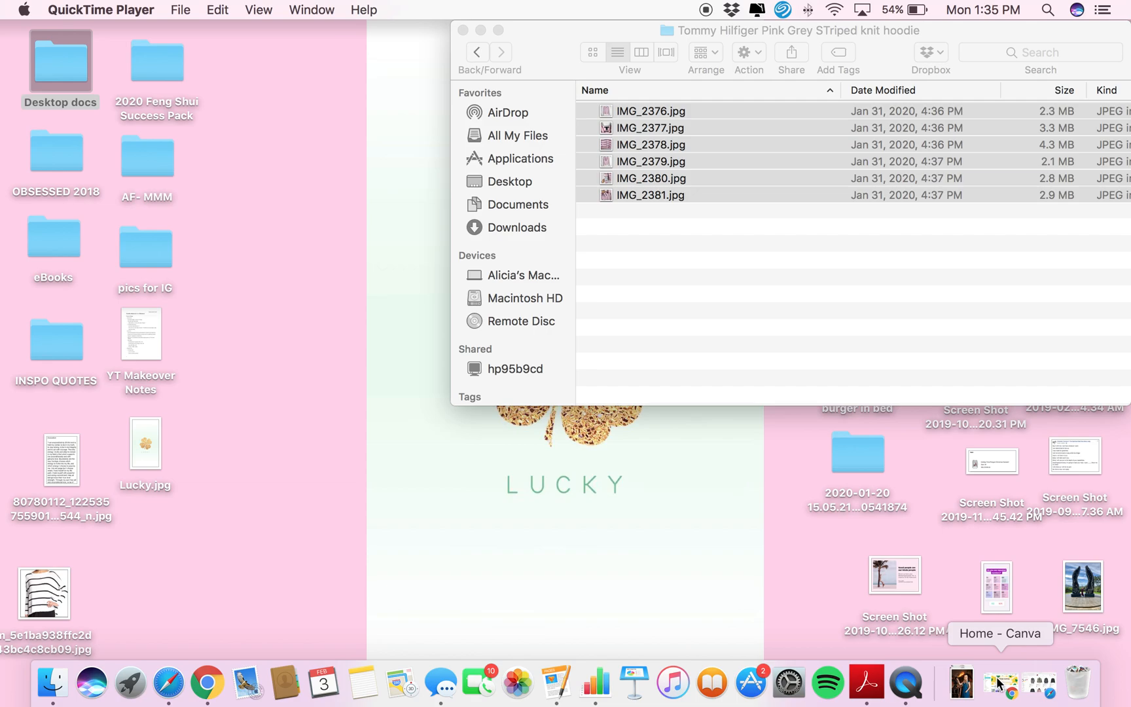
Step: Bring up Canva's home page and its design search suggestions
{"action": "left_click", "coordinate": [1002, 681]}
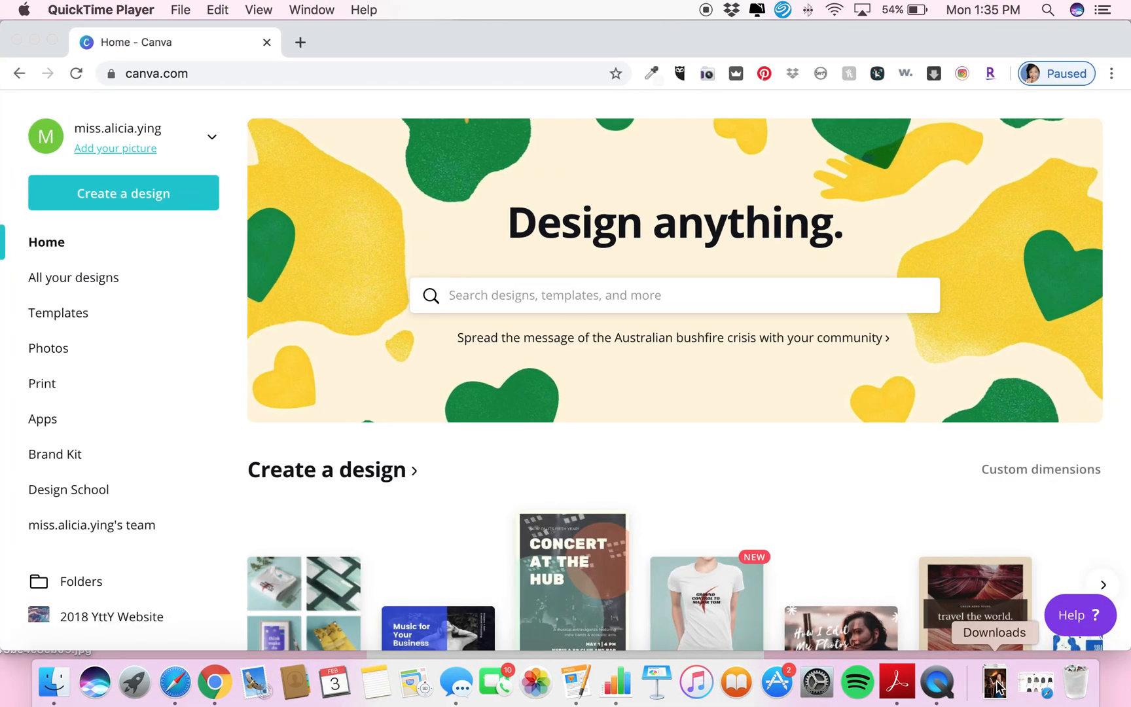
{"action": "left_click", "coordinate": [674, 295]}
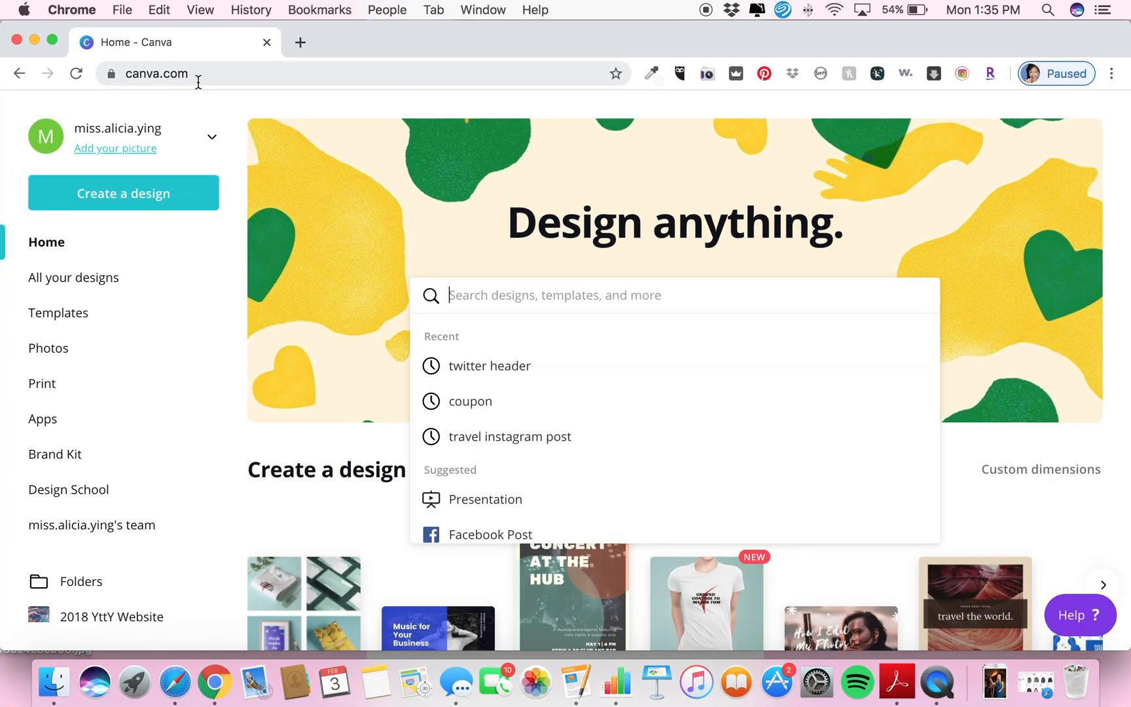
{"action": "mouse_move", "coordinate": [260, 412]}
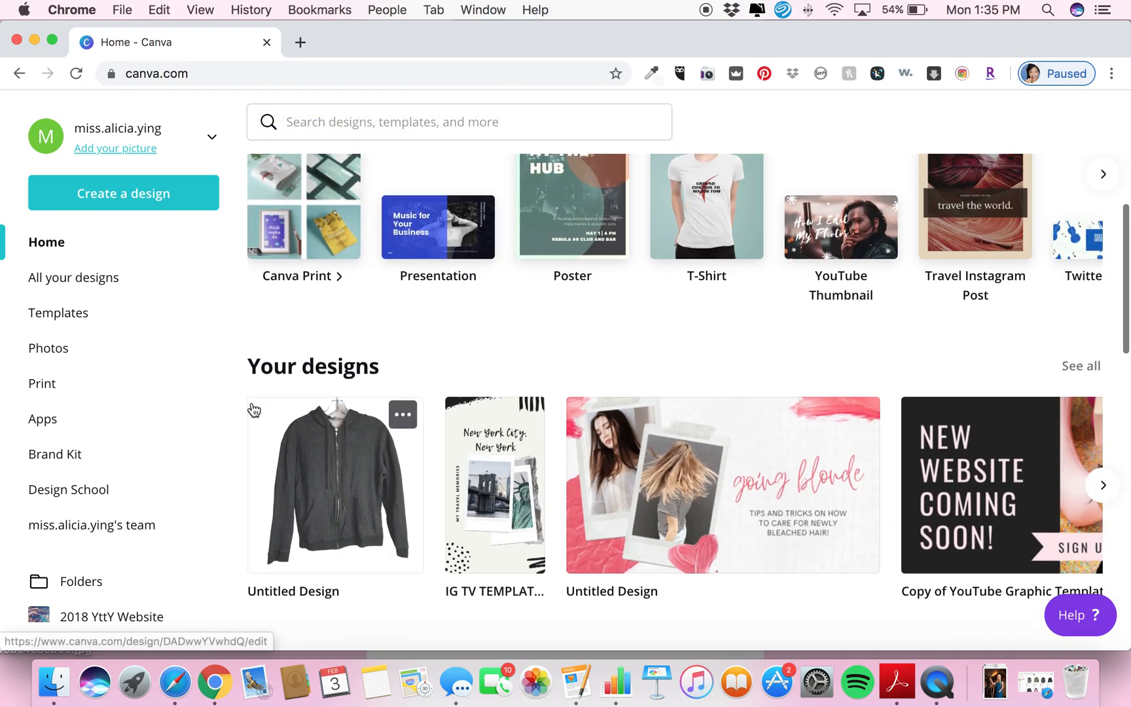
{"action": "left_click", "coordinate": [459, 121]}
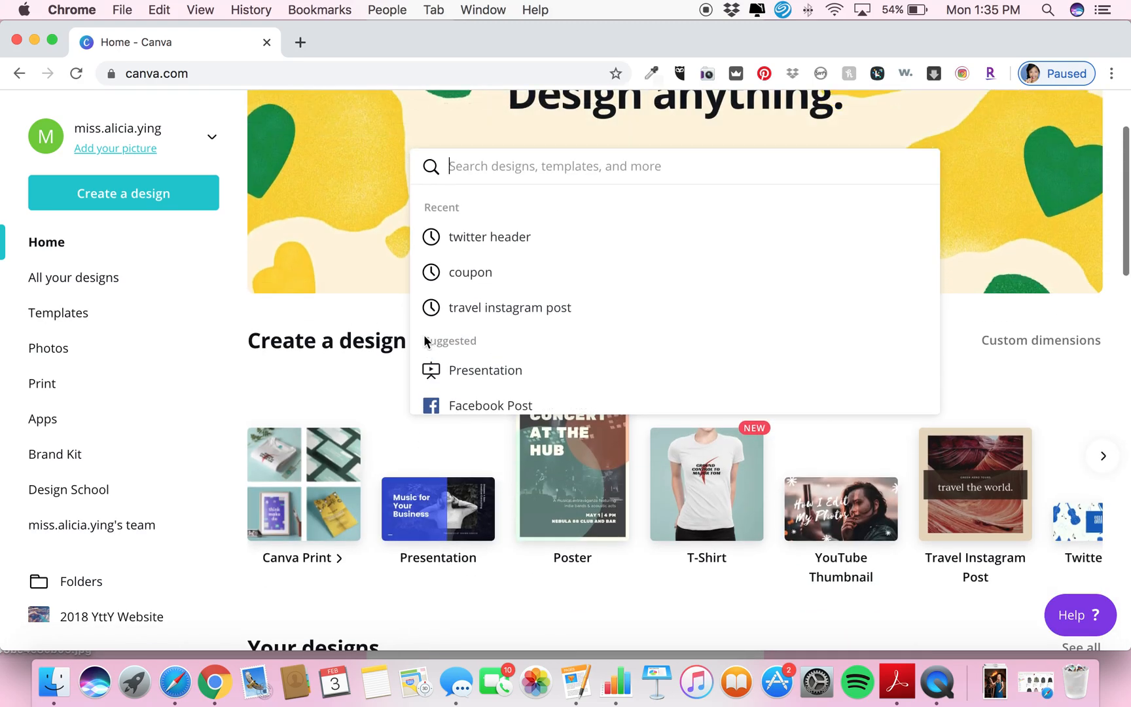
{"action": "mouse_move", "coordinate": [394, 283]}
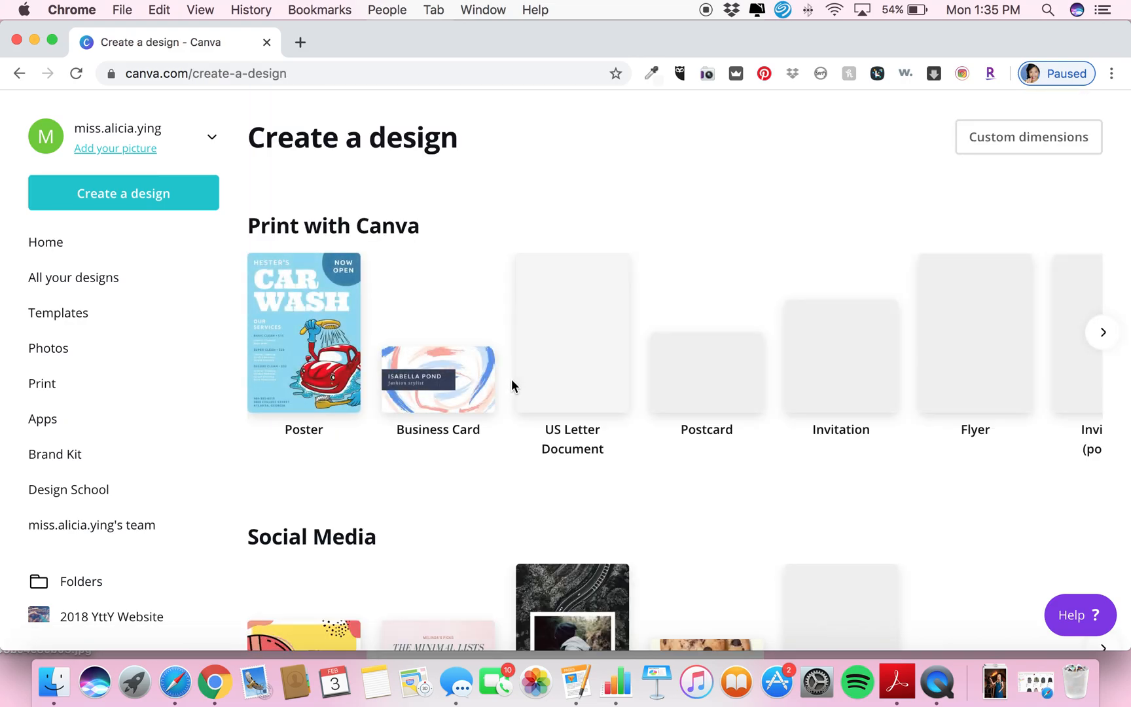
{"action": "scroll", "scroll_direction": "down", "scroll_amount": 3}
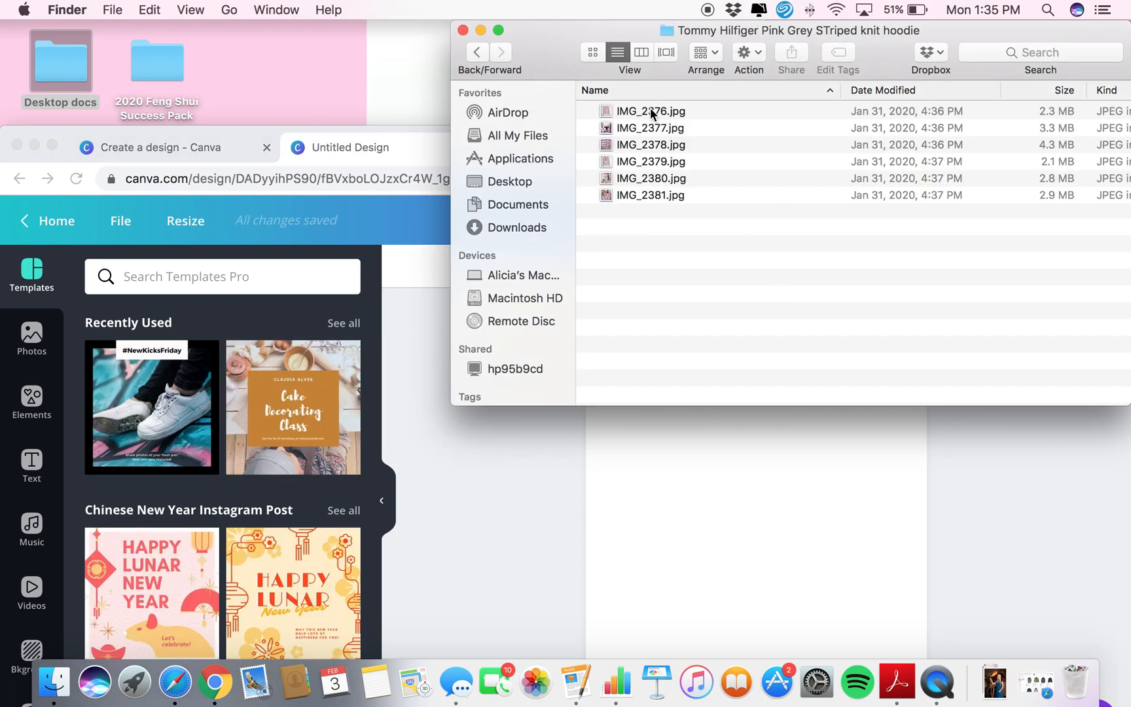
Step: Select IMG_2376.jpg in Finder to preview the pink striped hoodie
{"action": "left_click", "coordinate": [649, 111]}
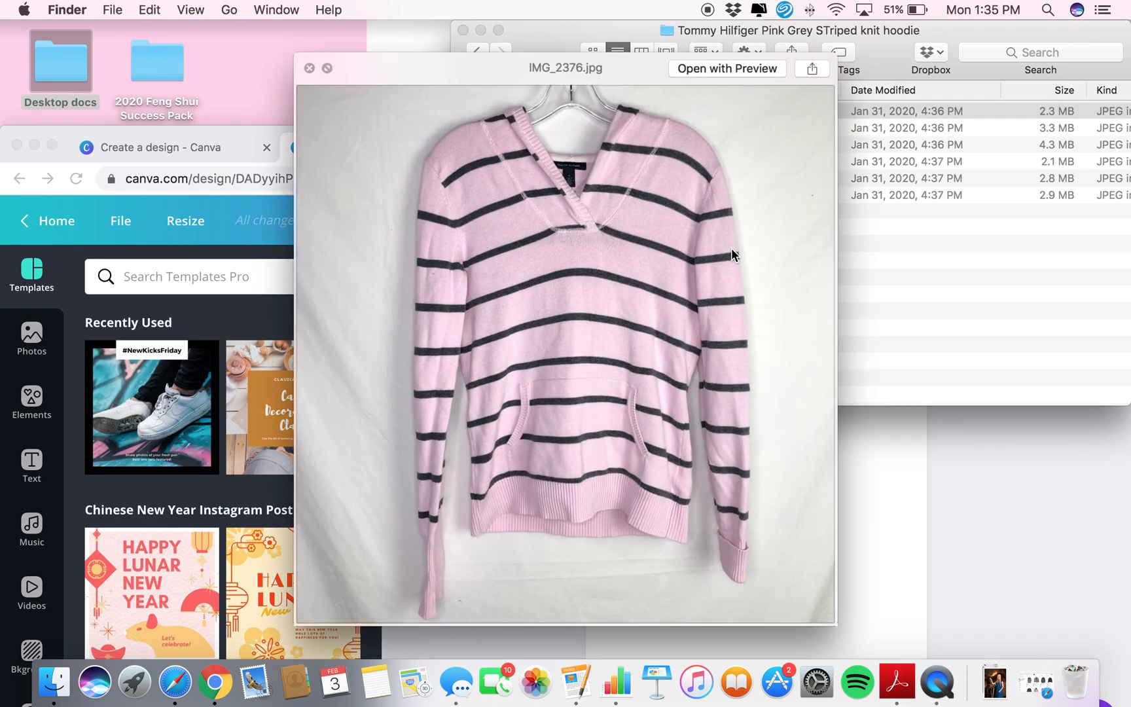
{"action": "mouse_move", "coordinate": [395, 207]}
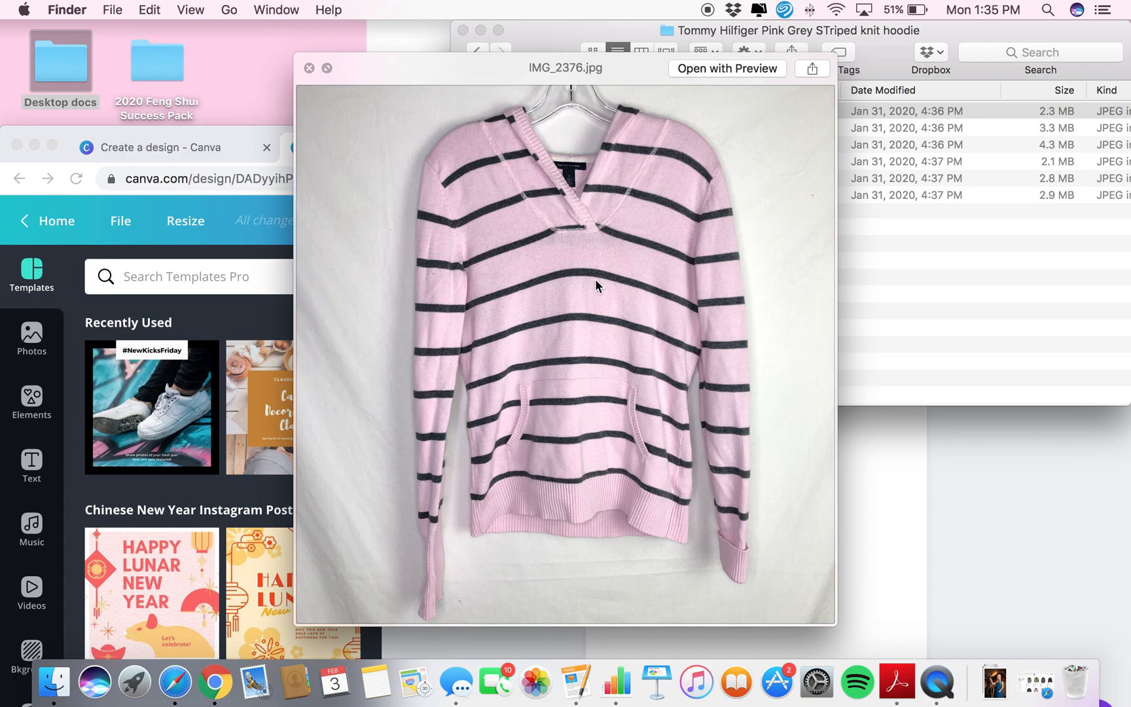
{"action": "mouse_move", "coordinate": [612, 292]}
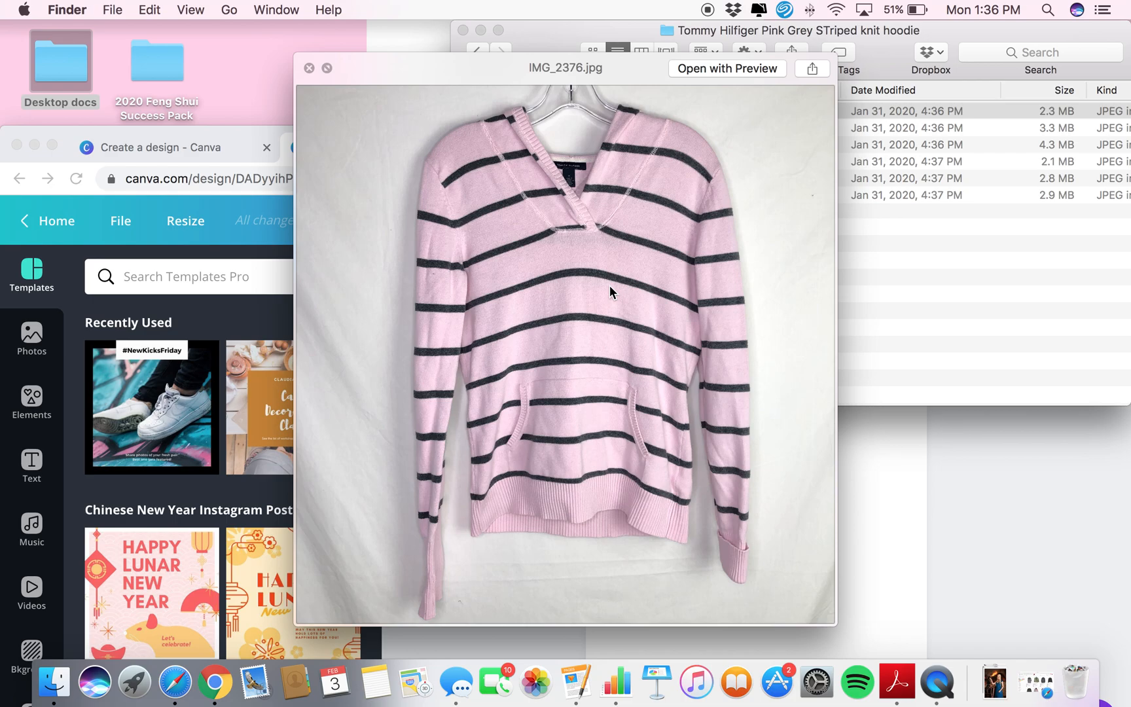
Step: Close the hoodie photo preview and select the photo for upload
{"action": "left_click", "coordinate": [309, 68]}
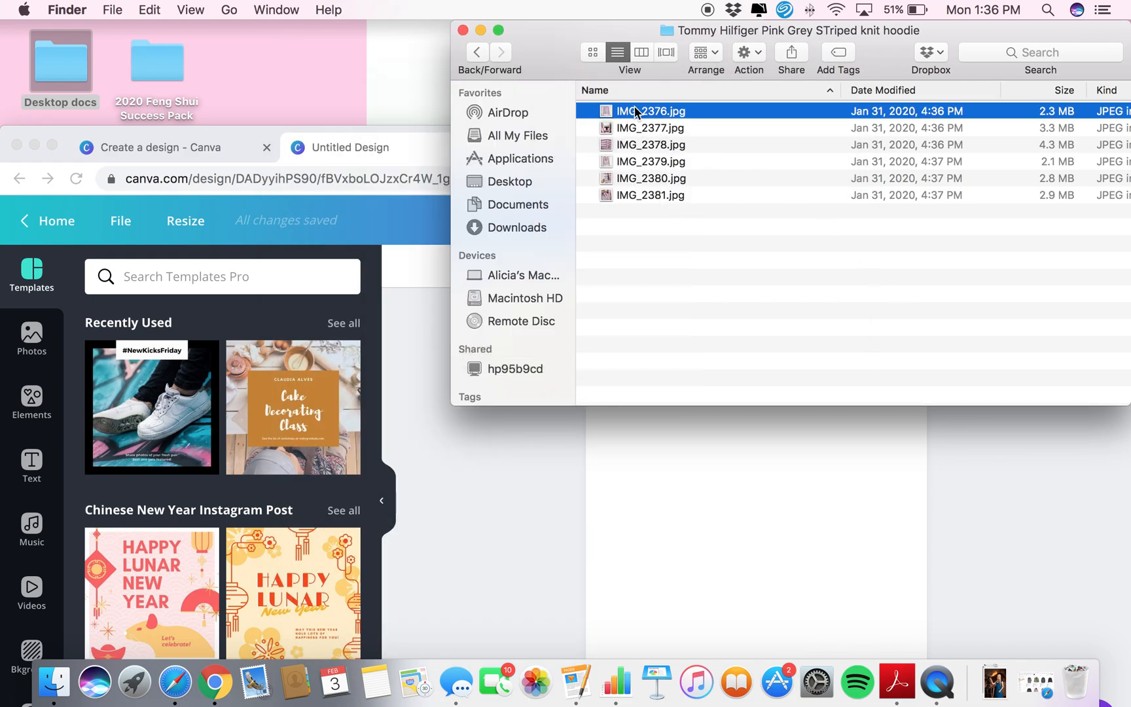
{"action": "mouse_move", "coordinate": [652, 116]}
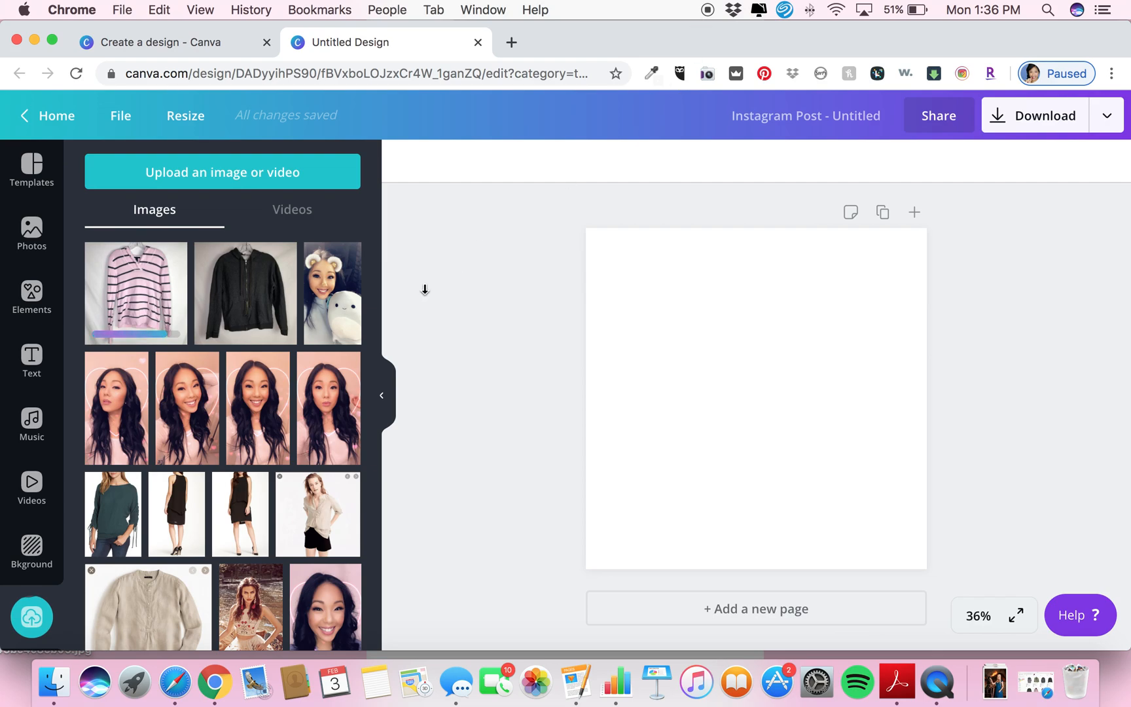
{"action": "mouse_move", "coordinate": [149, 295]}
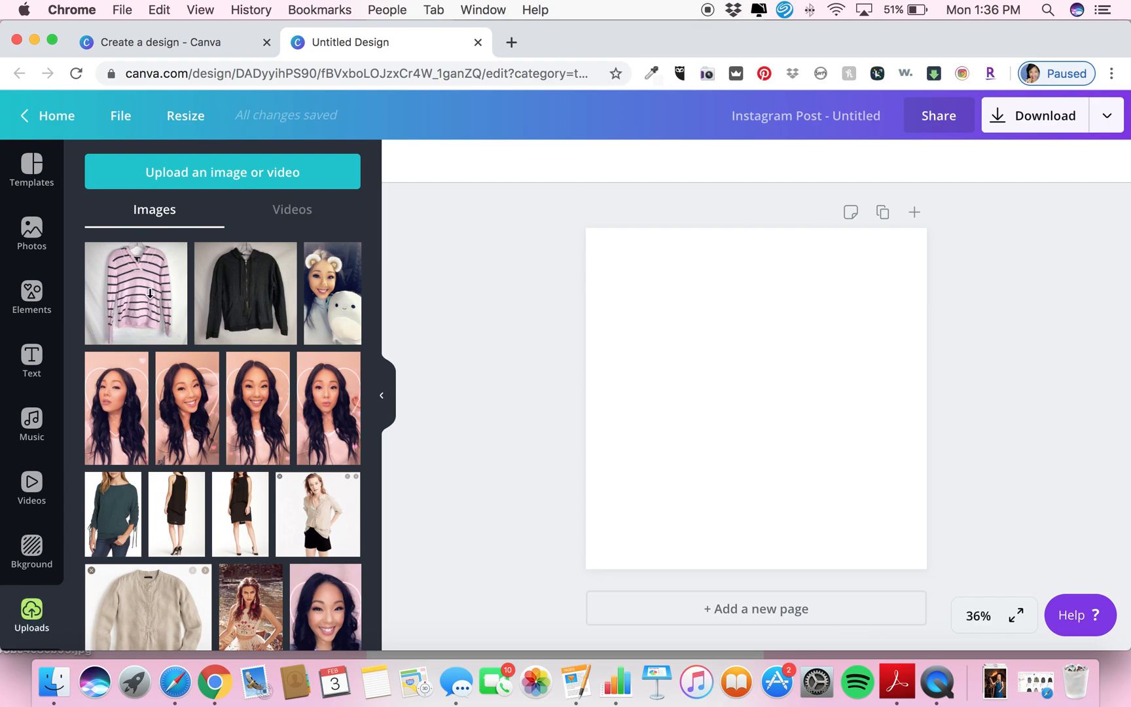
Step: Place the hoodie photo on the page and stretch it corner to corner
{"action": "left_click", "coordinate": [136, 293]}
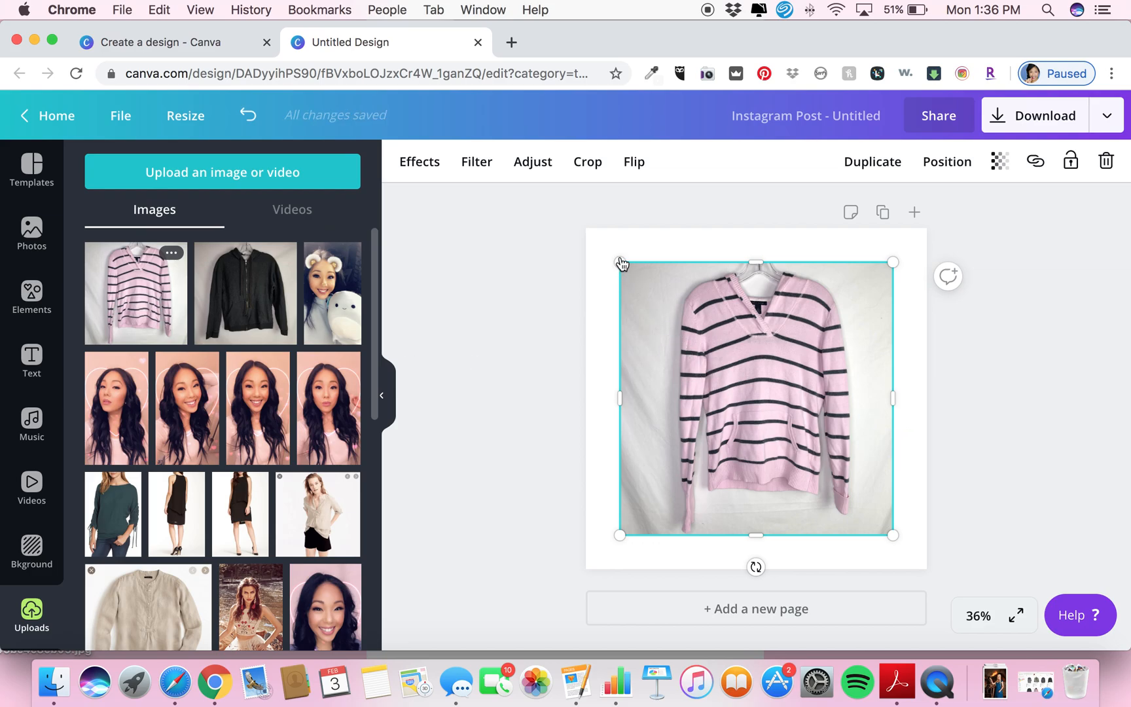
{"action": "left_click_drag", "start_coordinate": [619, 261], "coordinate": [586, 232]}
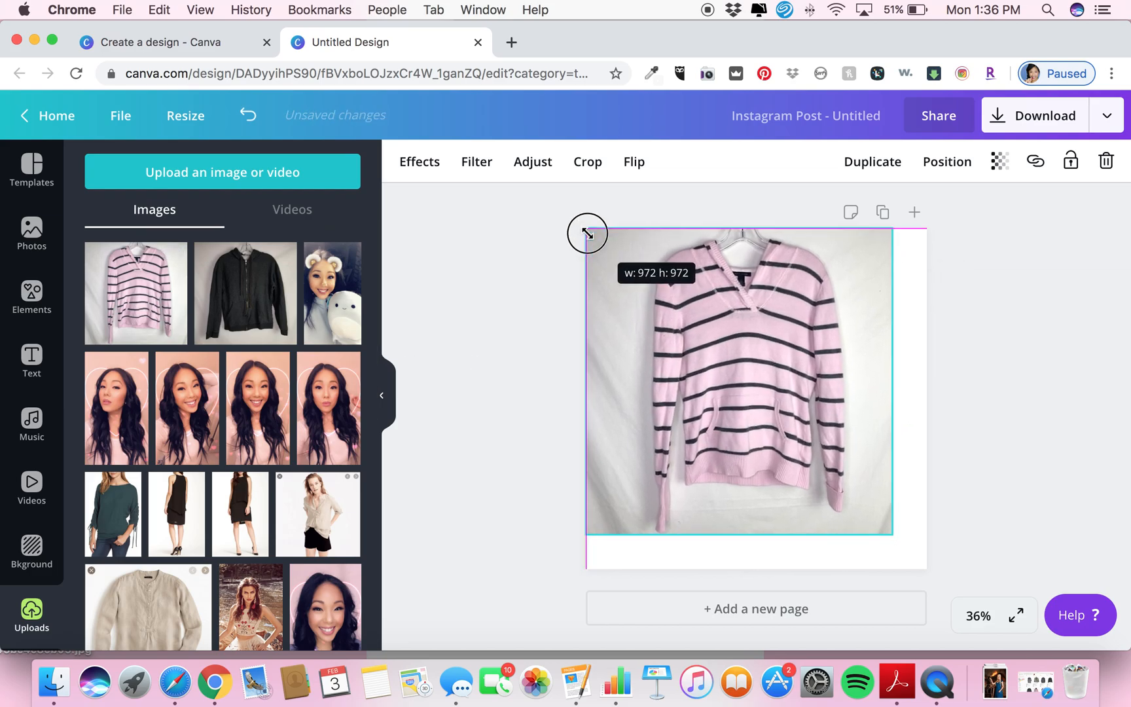
{"action": "left_click_drag", "start_coordinate": [586, 232], "coordinate": [935, 570]}
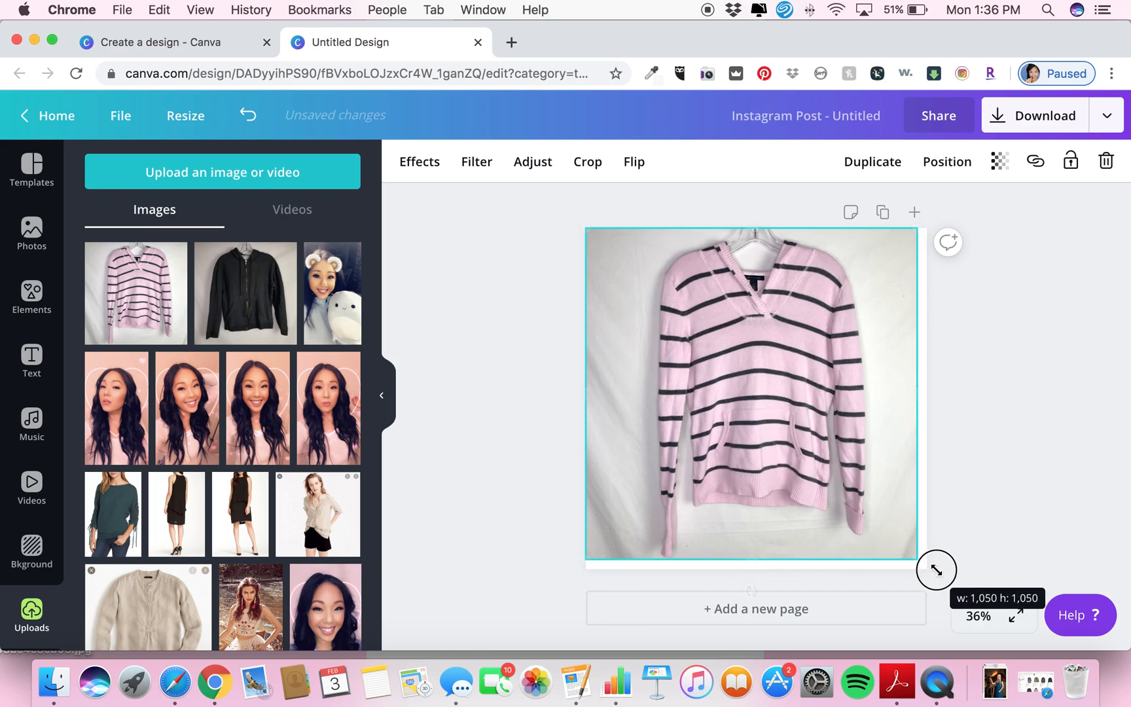
{"action": "left_click_drag", "start_coordinate": [936, 570], "coordinate": [927, 568]}
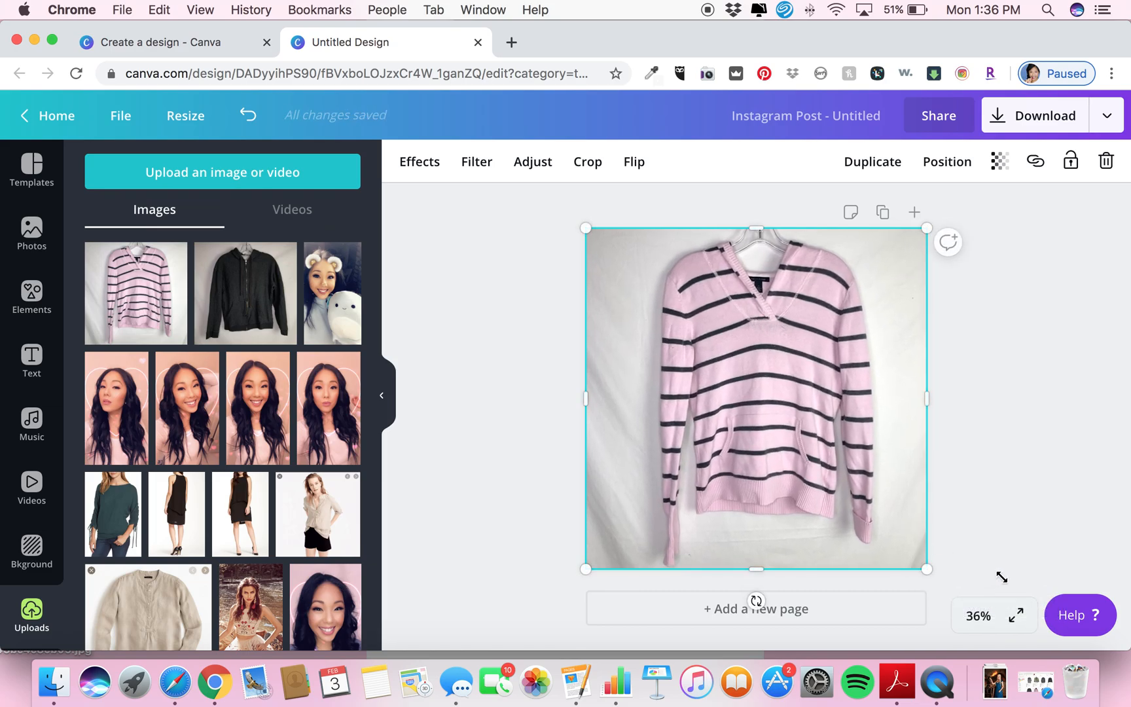
{"action": "mouse_move", "coordinate": [491, 246]}
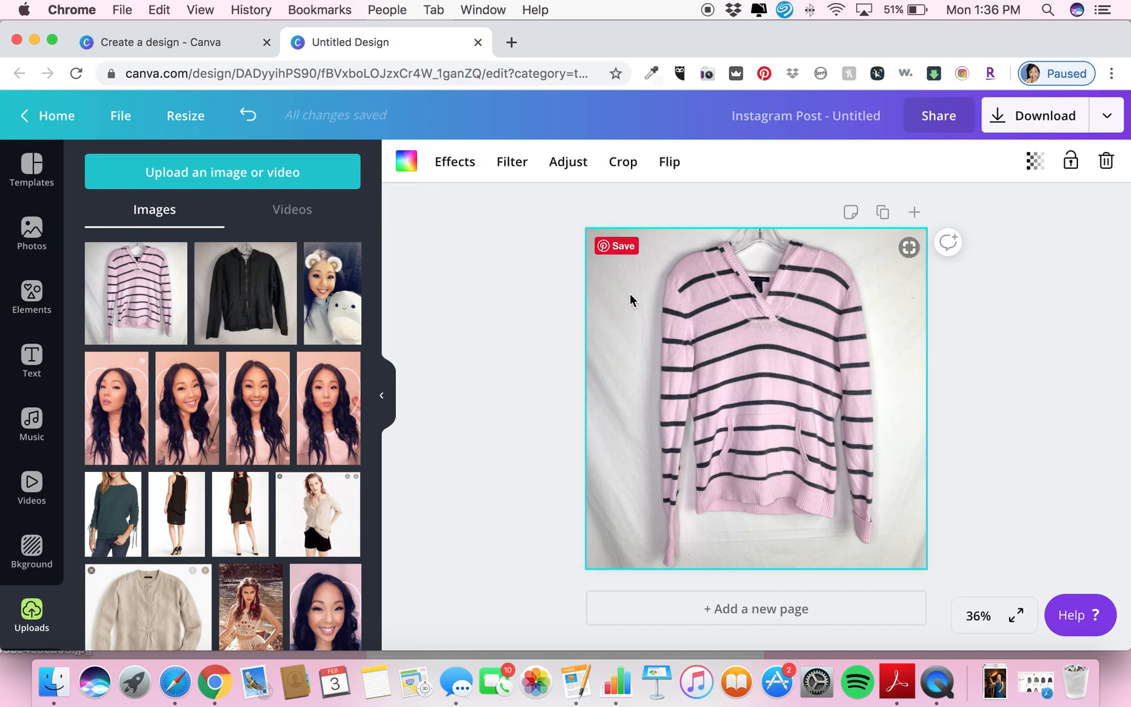
{"action": "mouse_move", "coordinate": [454, 167]}
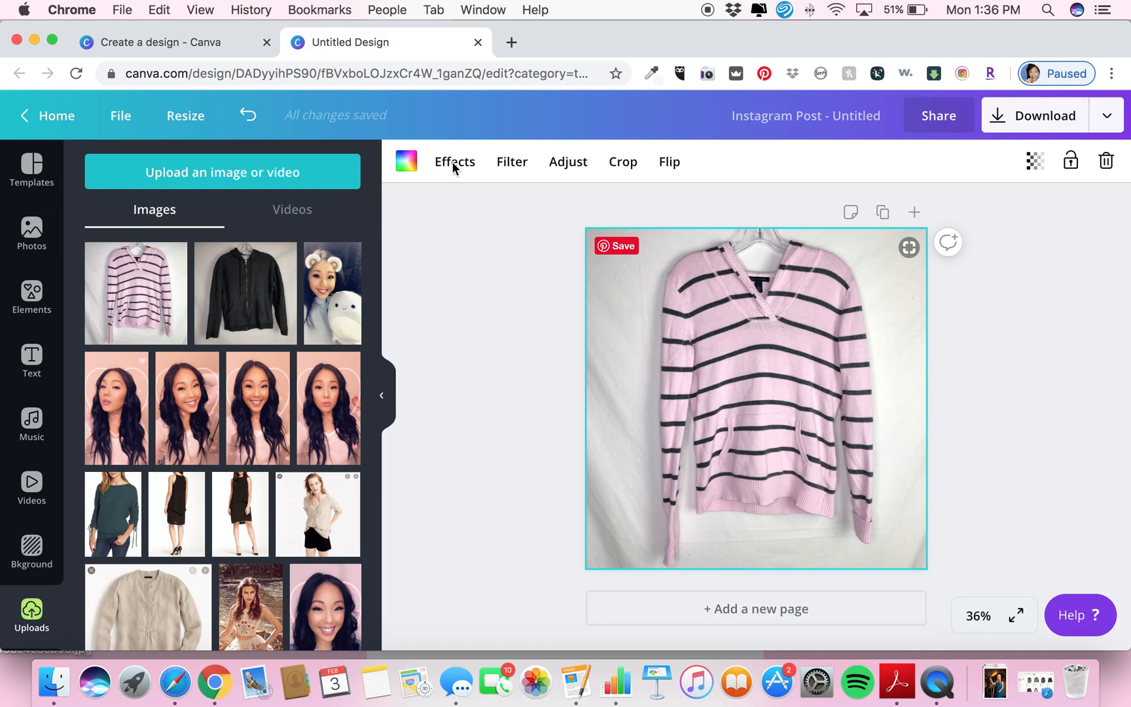
Step: Apply Background Remover from the photo's Effects
{"action": "left_click", "coordinate": [453, 161]}
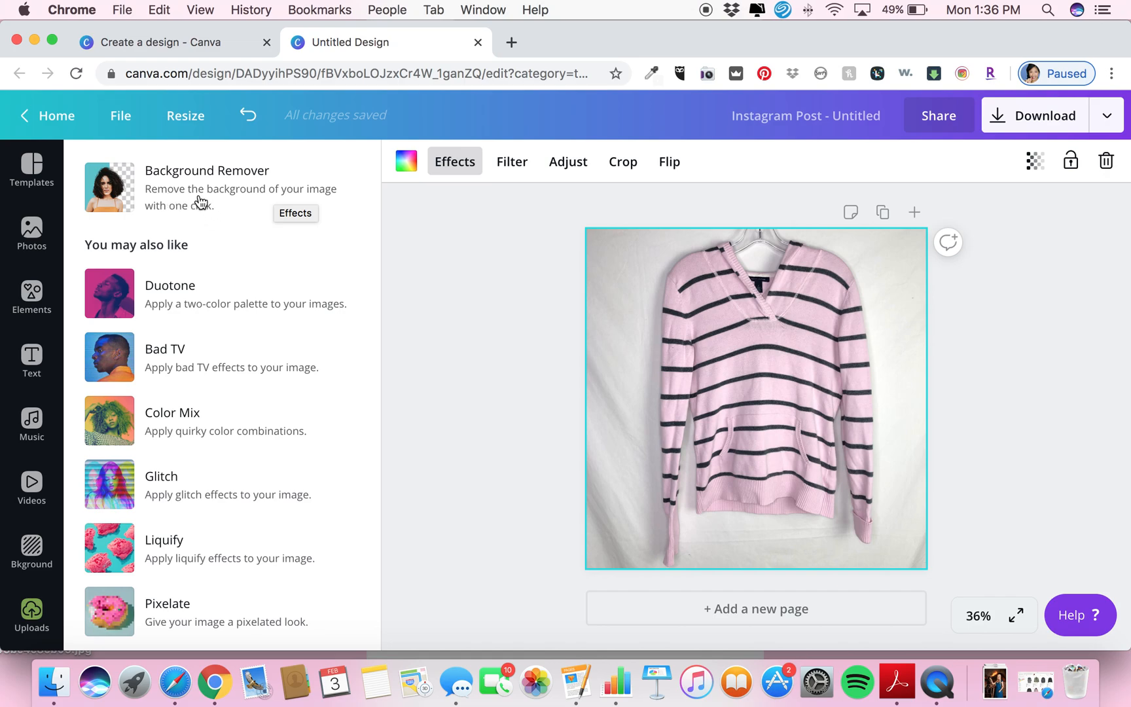
{"action": "left_click", "coordinate": [207, 187]}
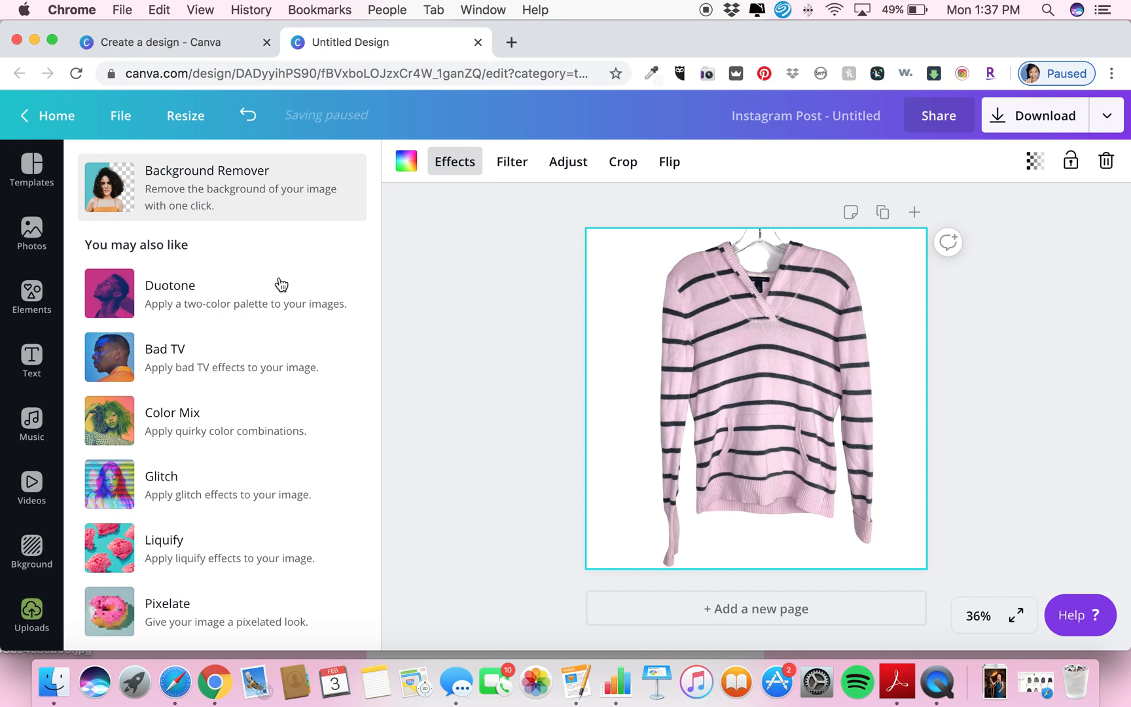
{"action": "mouse_move", "coordinate": [873, 440]}
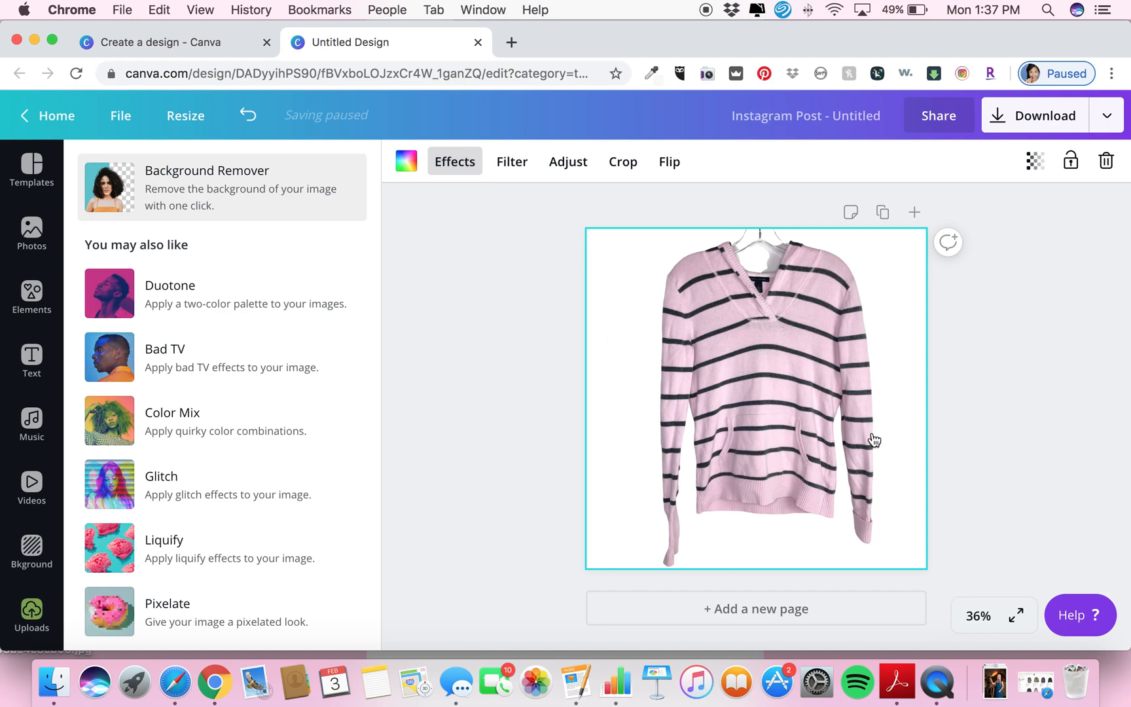
{"action": "mouse_move", "coordinate": [606, 259]}
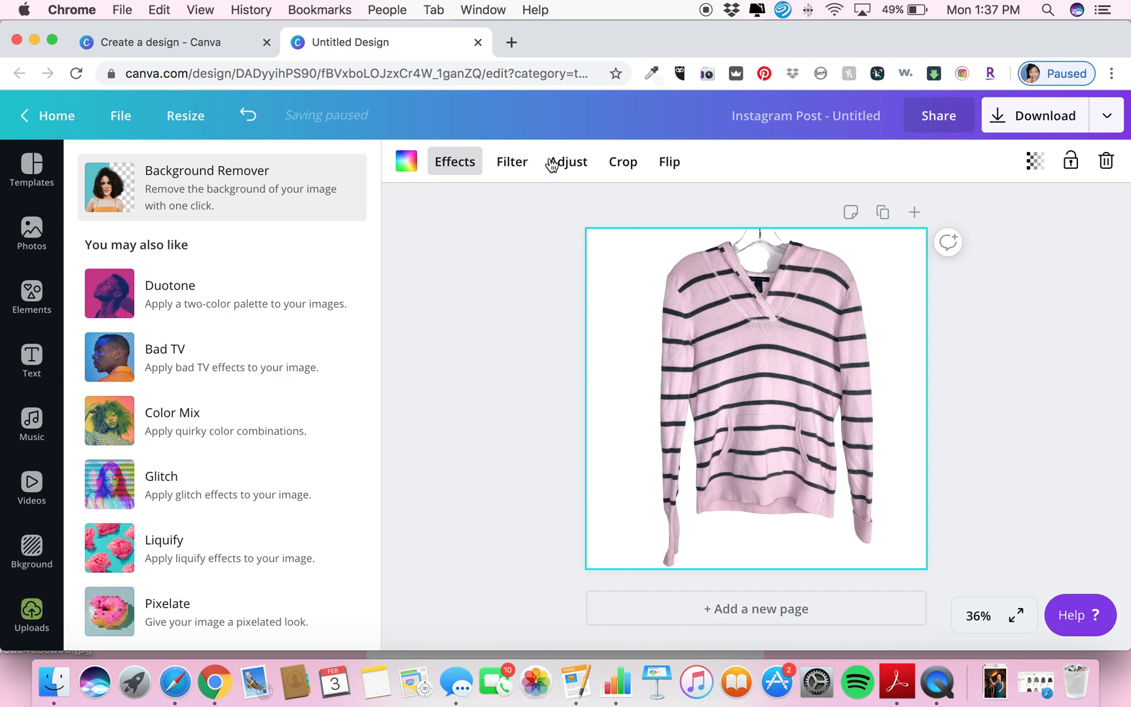
Step: Try brightness and contrast changes, then return both sliders to 0
{"action": "left_click", "coordinate": [567, 161]}
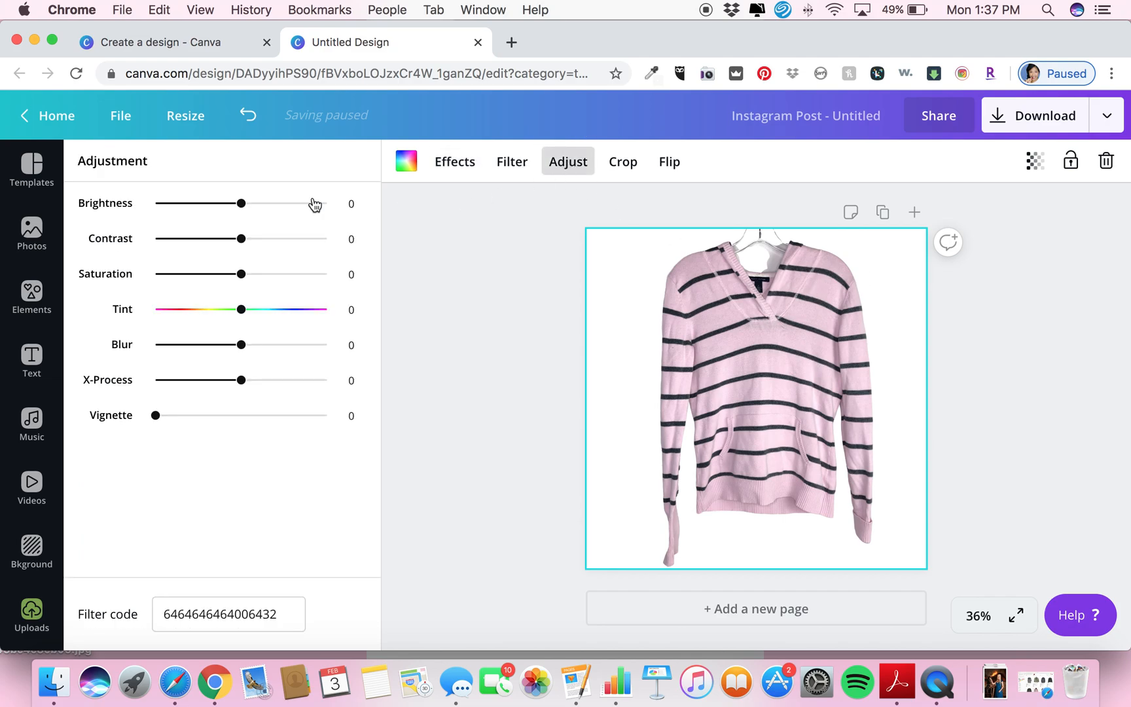
{"action": "left_click_drag", "start_coordinate": [262, 203], "coordinate": [249, 204]}
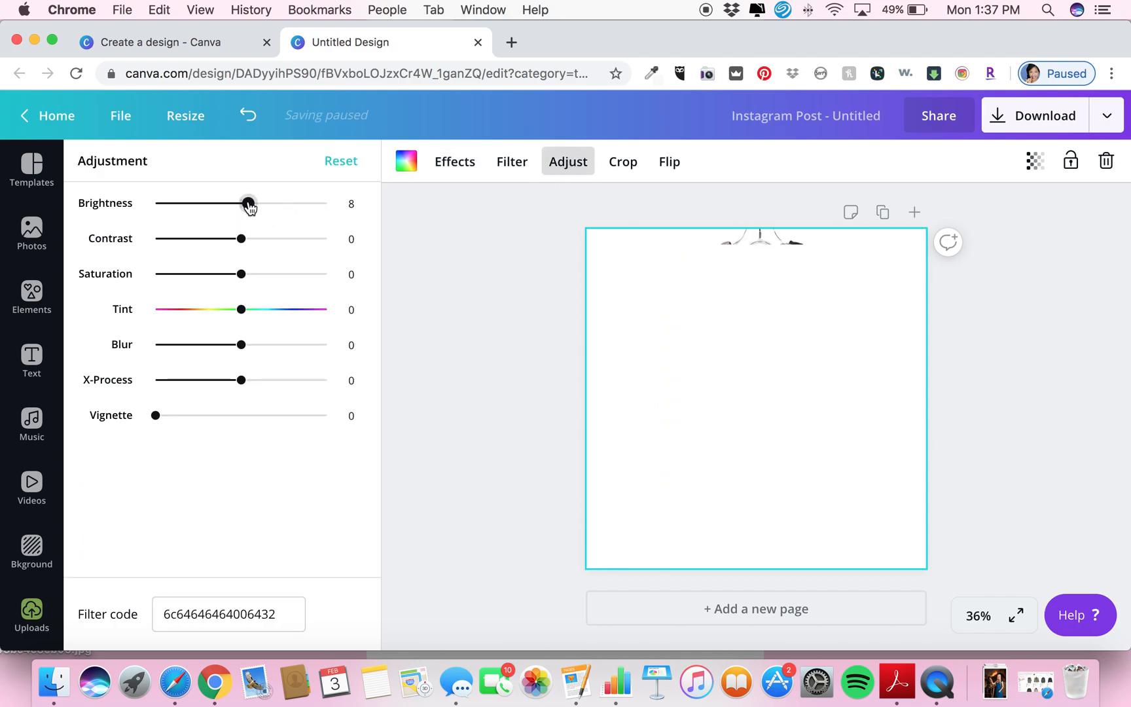
{"action": "left_click_drag", "start_coordinate": [248, 204], "coordinate": [259, 203]}
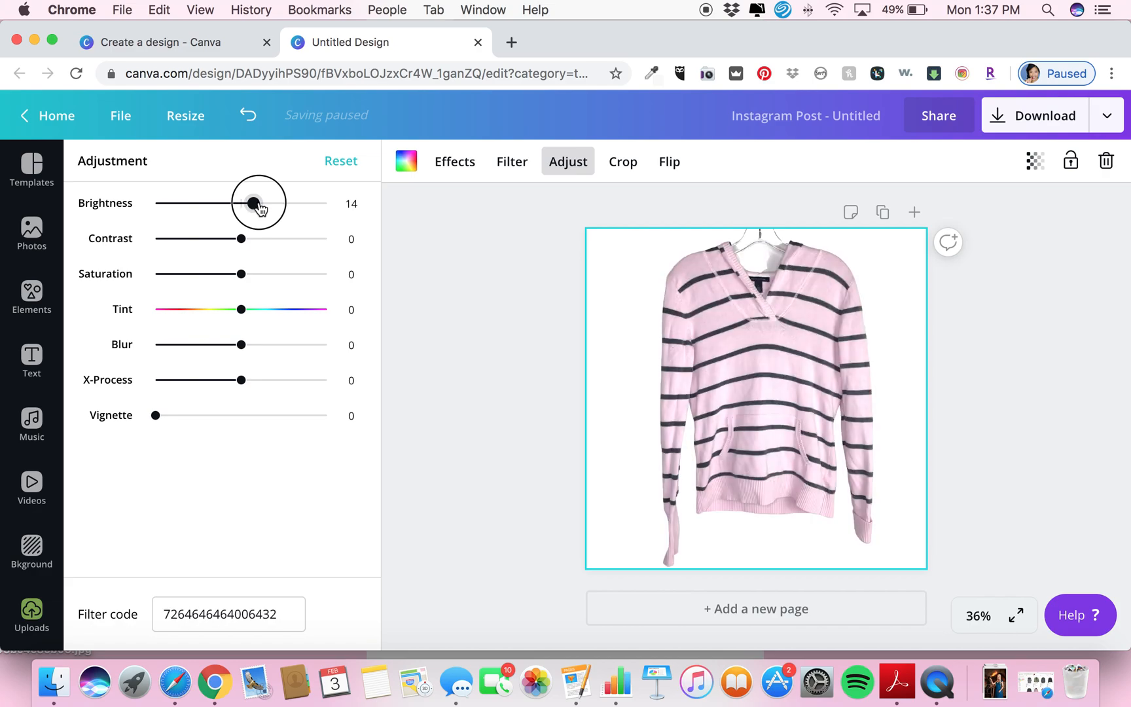
{"action": "left_click_drag", "start_coordinate": [256, 203], "coordinate": [226, 203]}
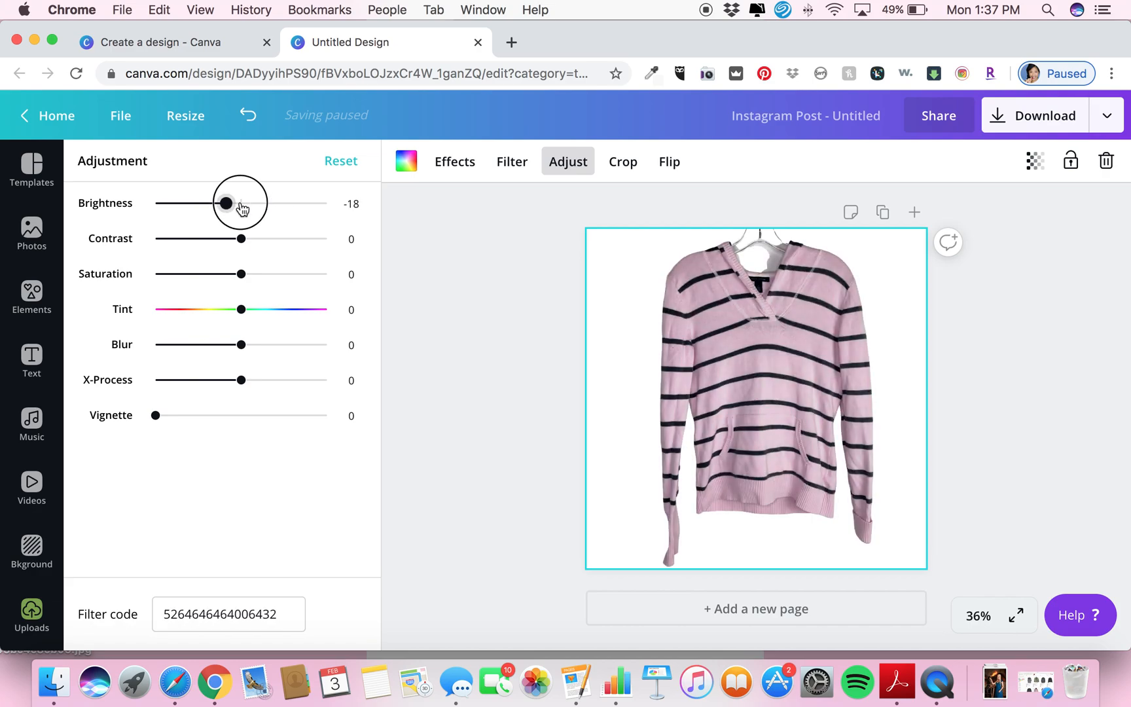
{"action": "left_click_drag", "start_coordinate": [226, 203], "coordinate": [243, 202]}
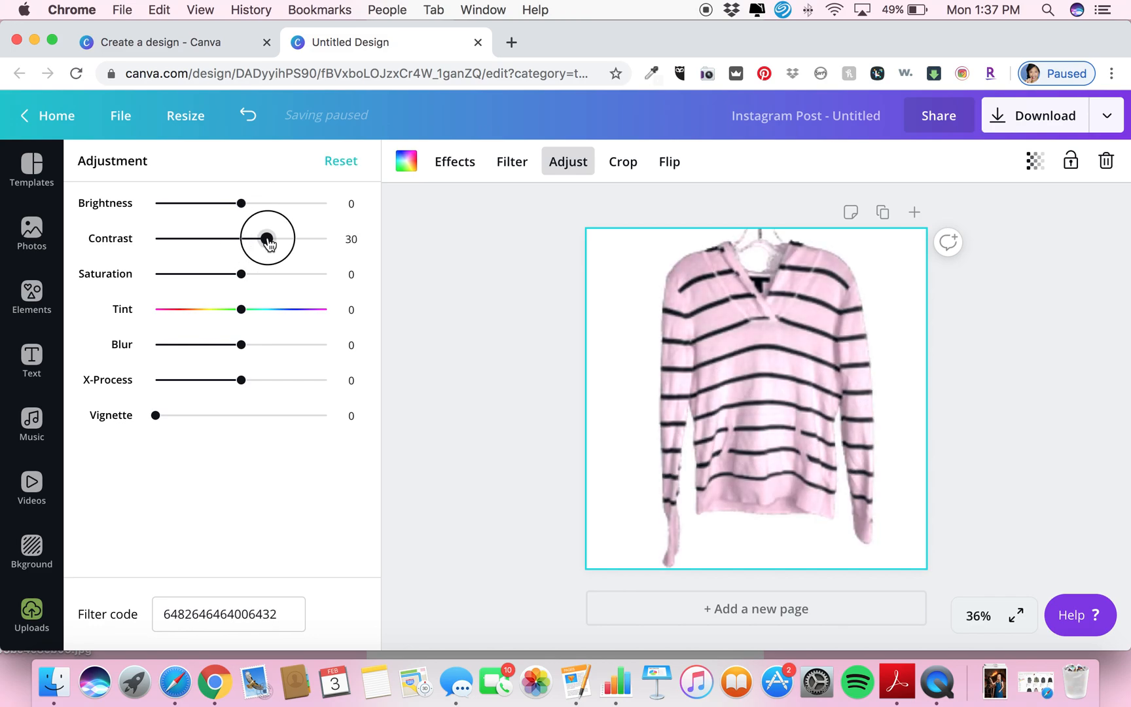
{"action": "left_click_drag", "start_coordinate": [268, 239], "coordinate": [242, 239]}
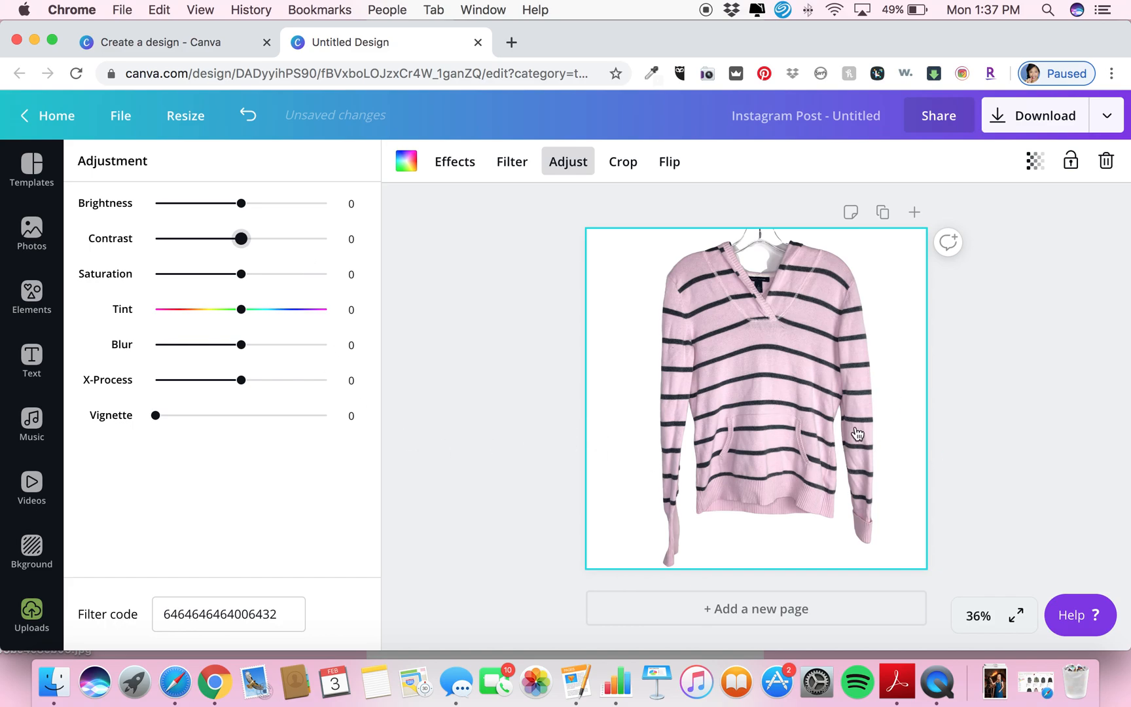
{"action": "mouse_move", "coordinate": [1061, 336]}
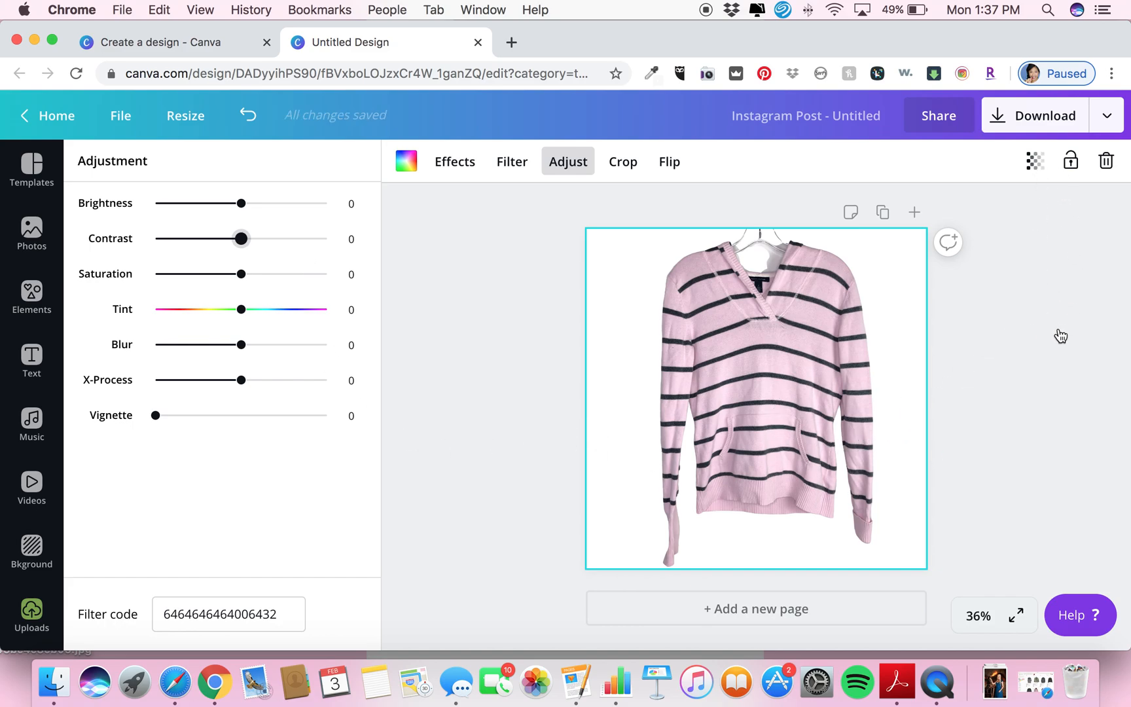
Step: Close the adjustments and download the design as a PNG
{"action": "left_click", "coordinate": [31, 614]}
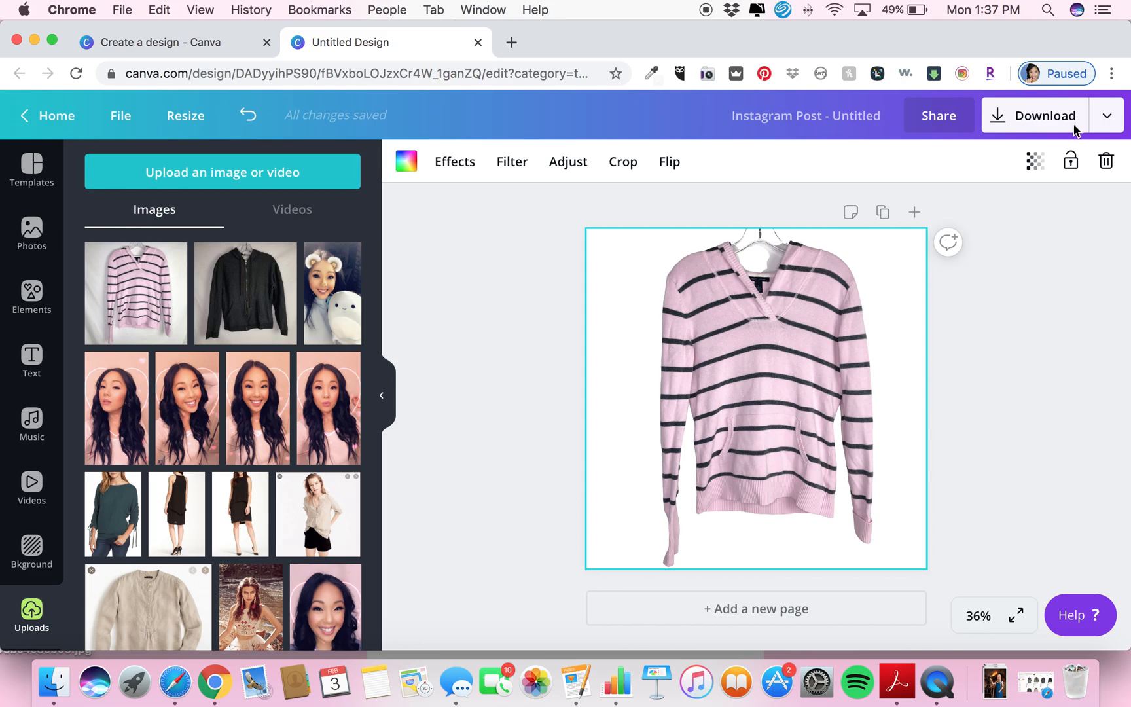
{"action": "left_click", "coordinate": [1044, 115]}
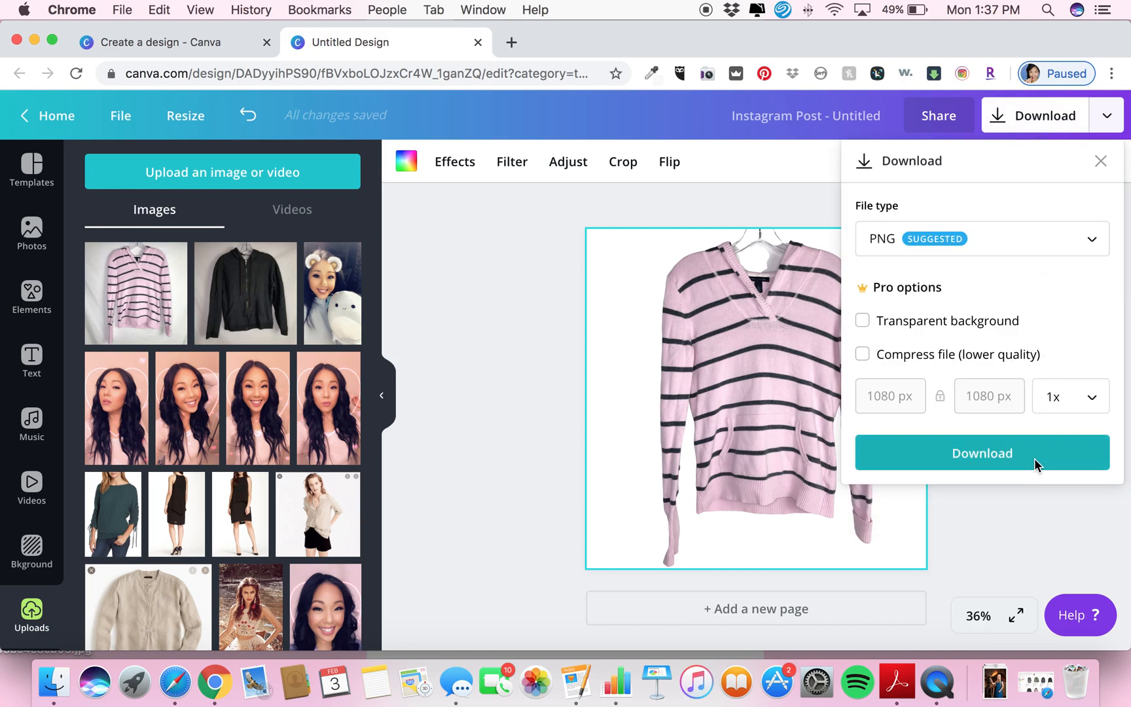
{"action": "left_click", "coordinate": [981, 453]}
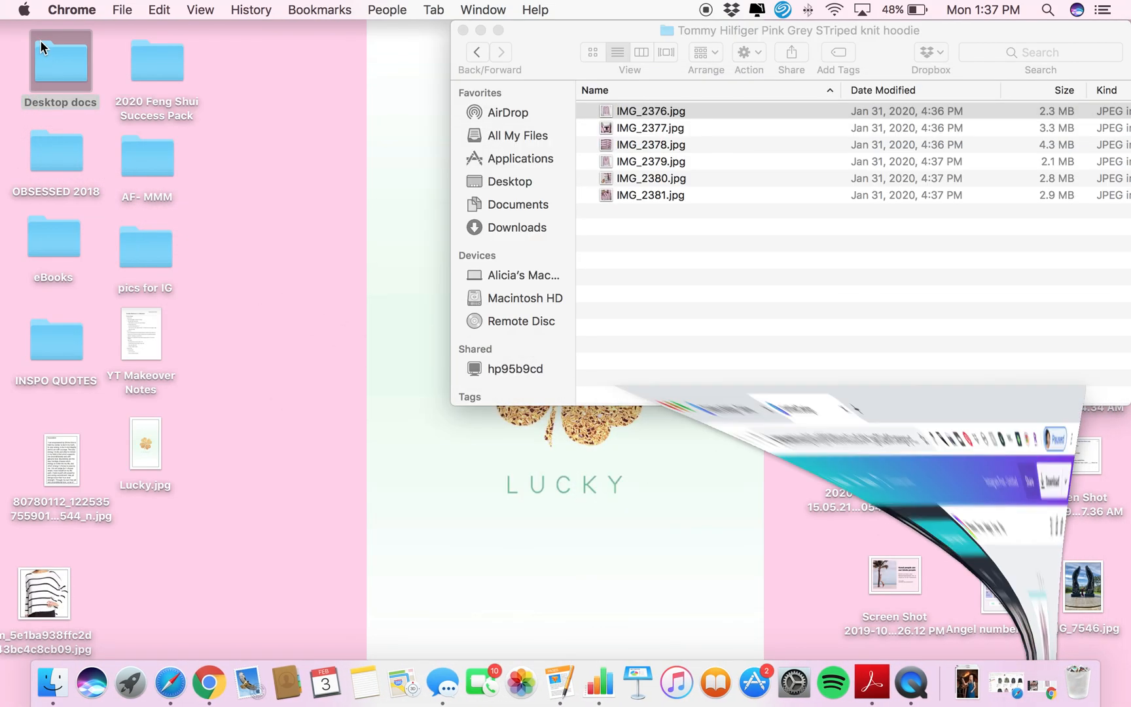
Step: Open the Desktop docs folder, then show Downloads in the Finder window
{"action": "left_click", "coordinate": [60, 60]}
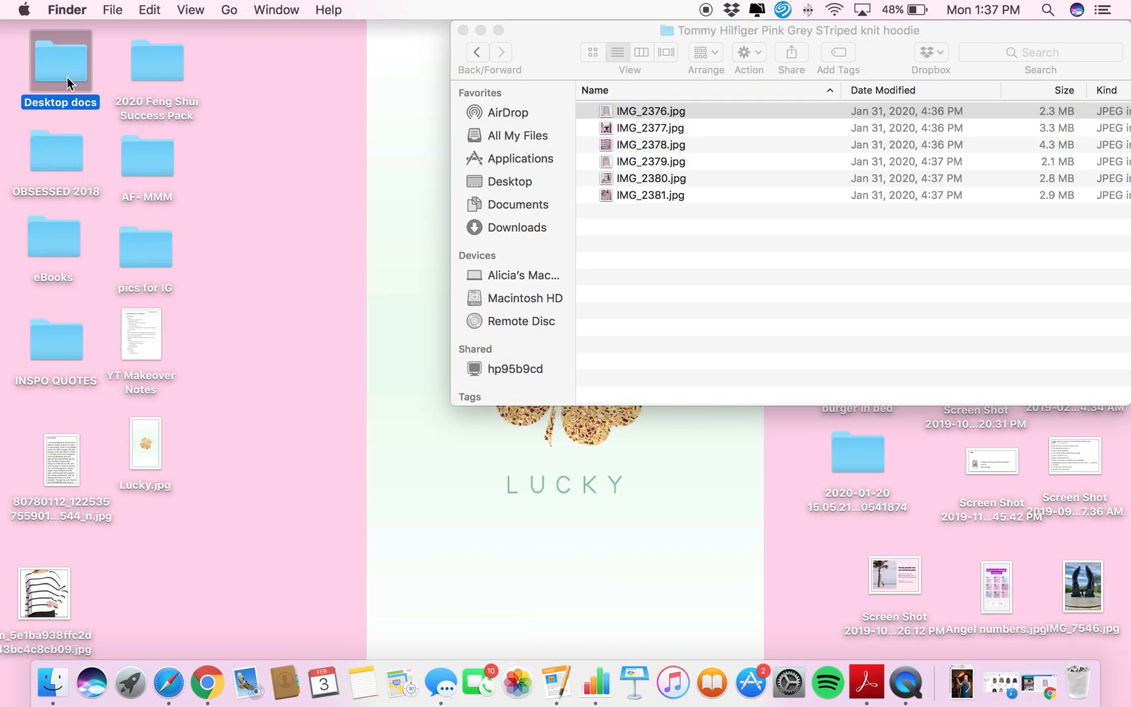
{"action": "double_click", "coordinate": [59, 64]}
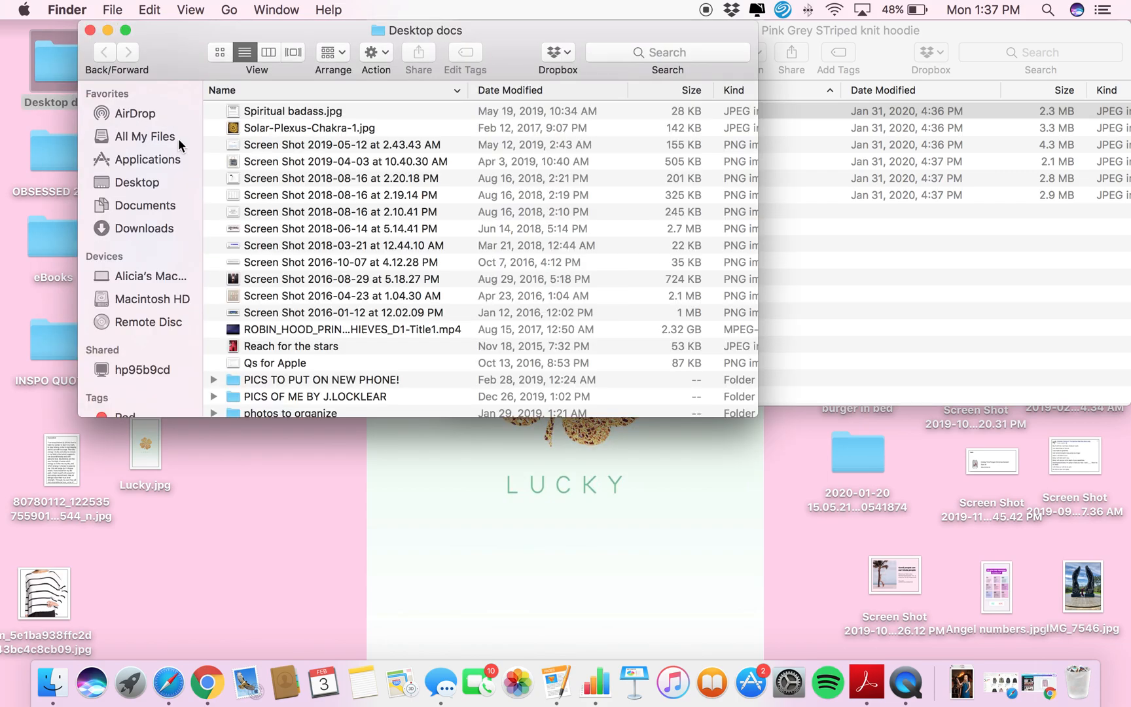
{"action": "left_click", "coordinate": [142, 227]}
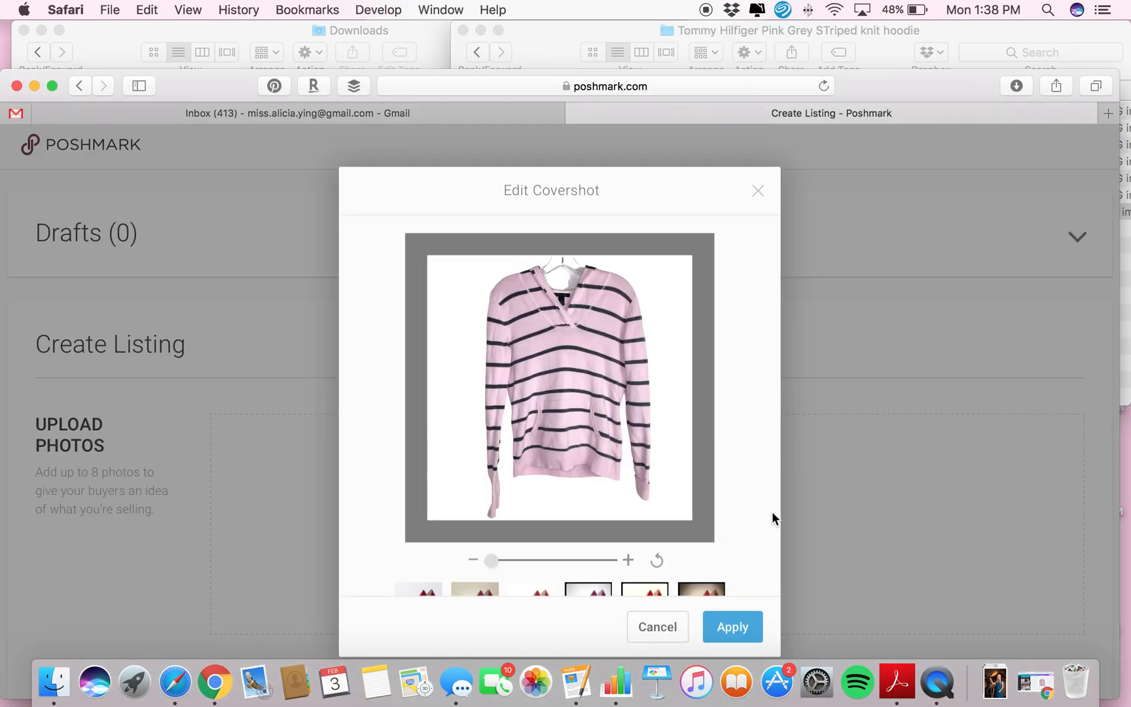
Step: Apply the white-background hoodie as the cover shot and review the listing
{"action": "left_click", "coordinate": [731, 627]}
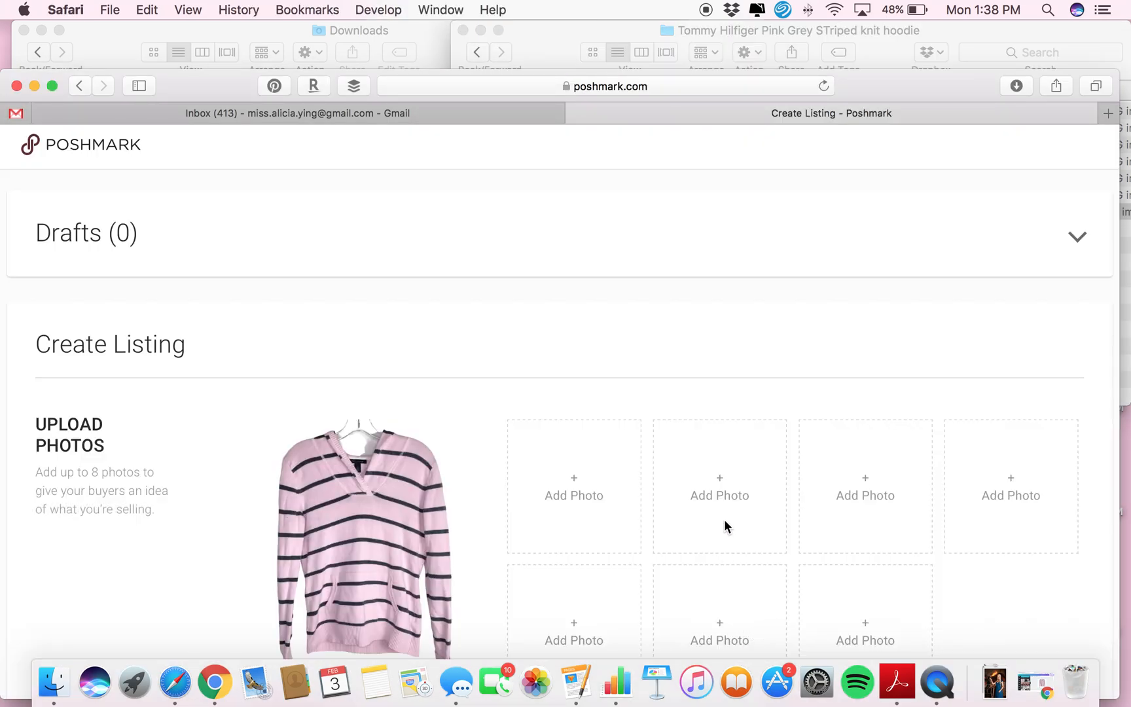
{"action": "scroll", "scroll_direction": "down", "scroll_amount": 3}
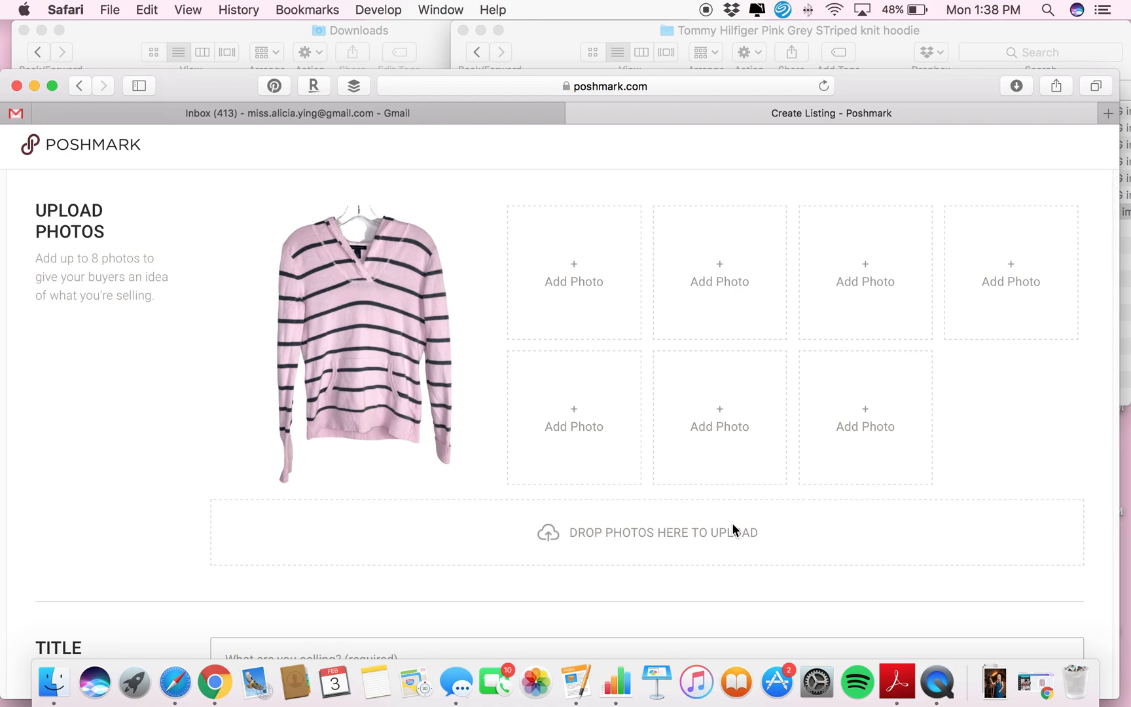
{"action": "mouse_move", "coordinate": [817, 542]}
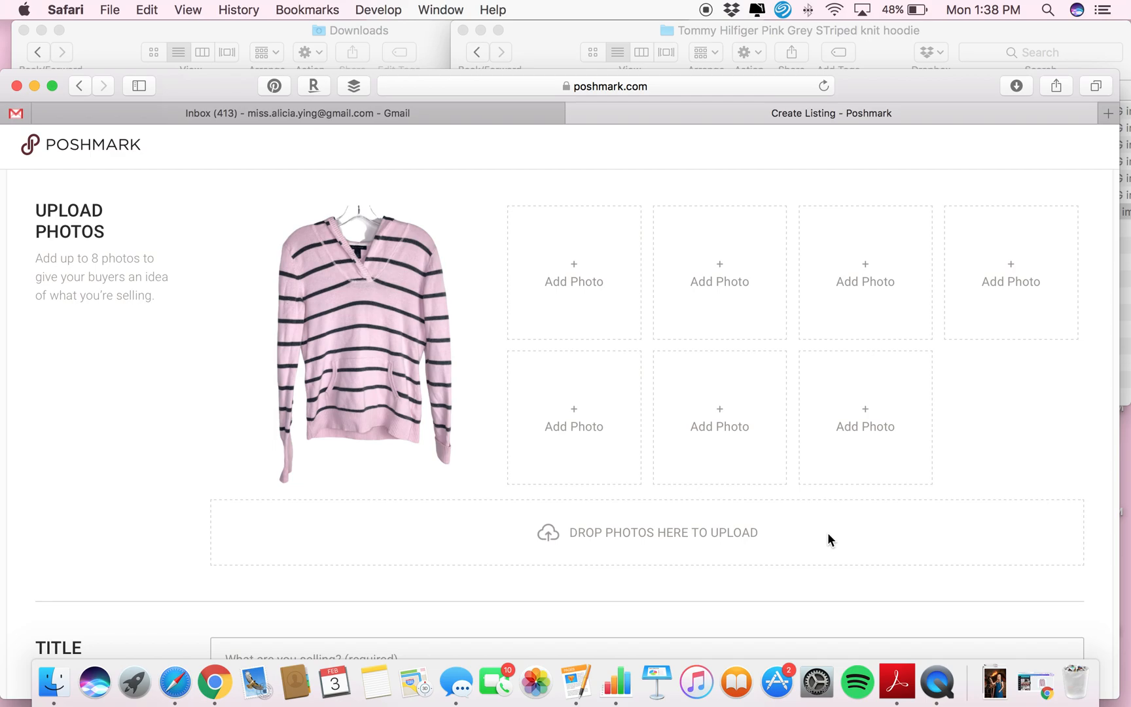
{"action": "mouse_move", "coordinate": [881, 509]}
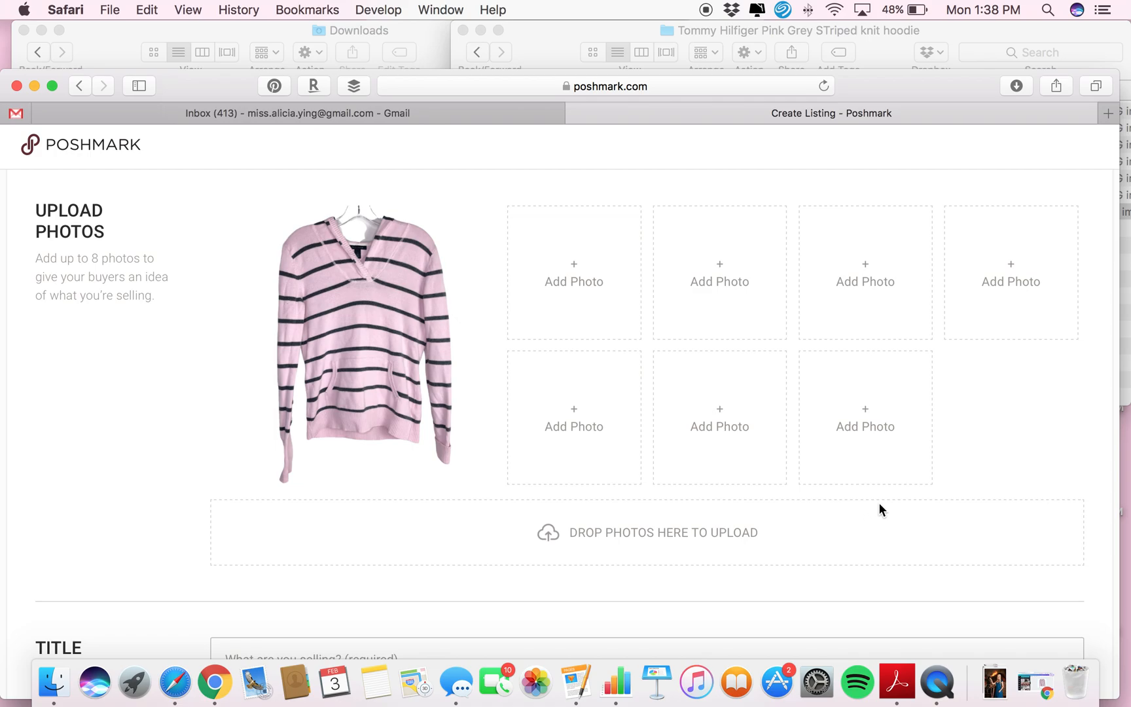
{"action": "mouse_move", "coordinate": [939, 511]}
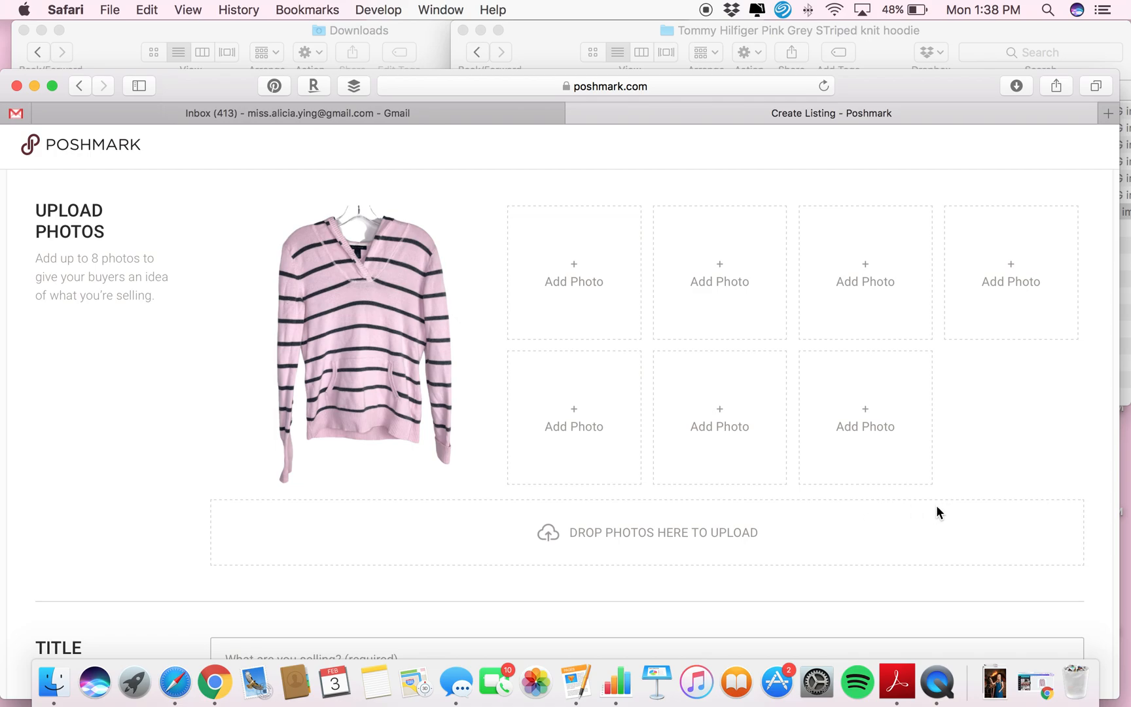
{"action": "mouse_move", "coordinate": [999, 473]}
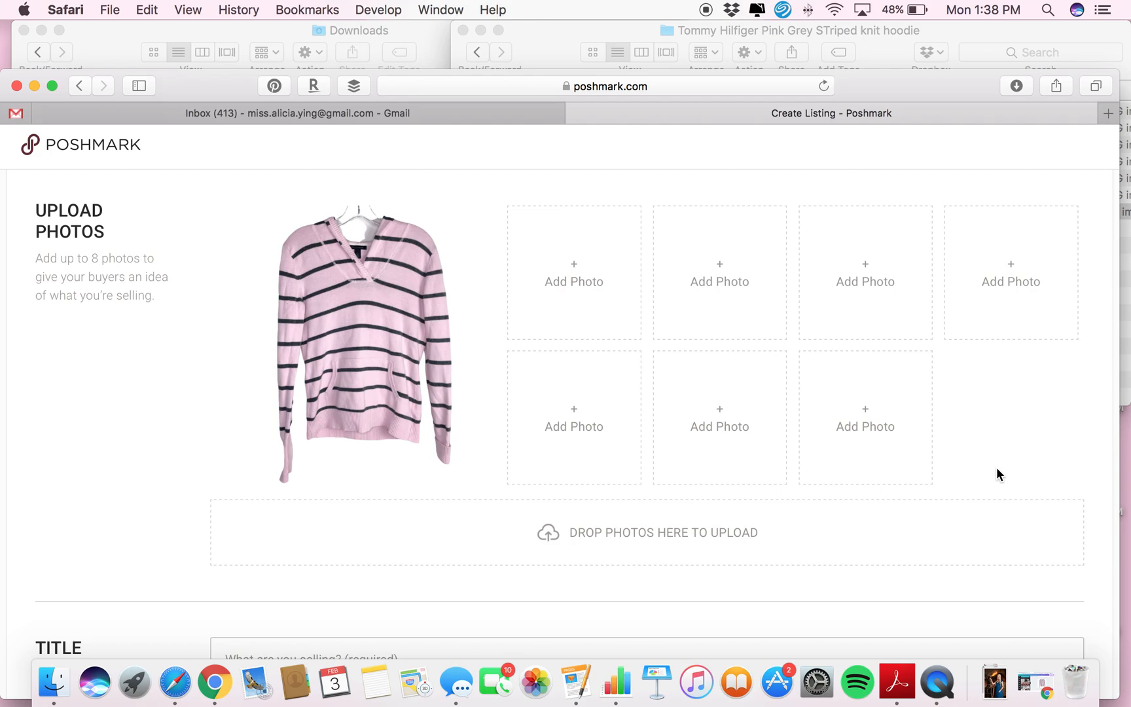
{"action": "mouse_move", "coordinate": [1006, 453]}
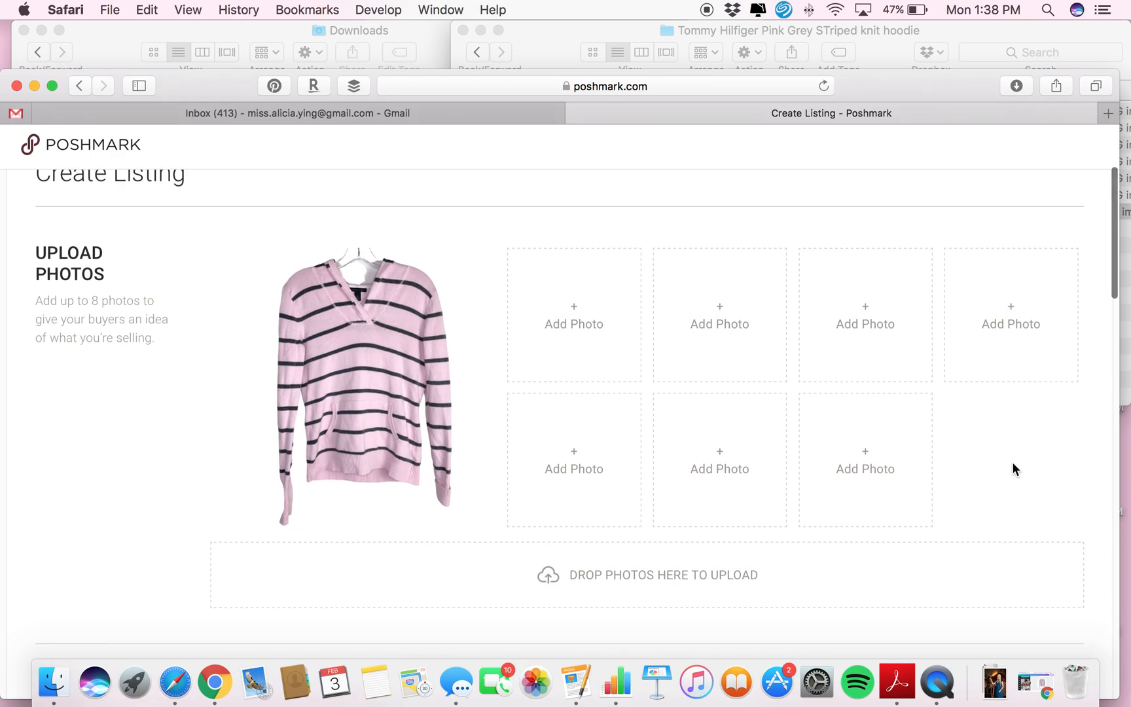
{"action": "scroll", "scroll_direction": "down", "scroll_amount": 3}
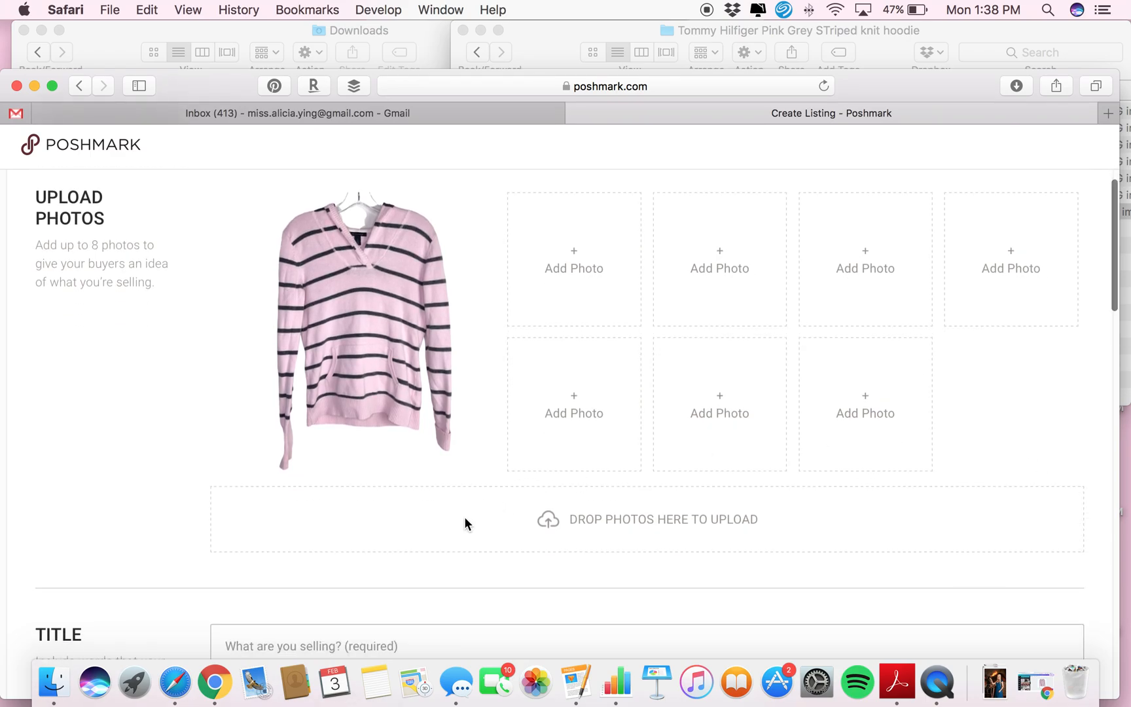
{"action": "mouse_move", "coordinate": [905, 384]}
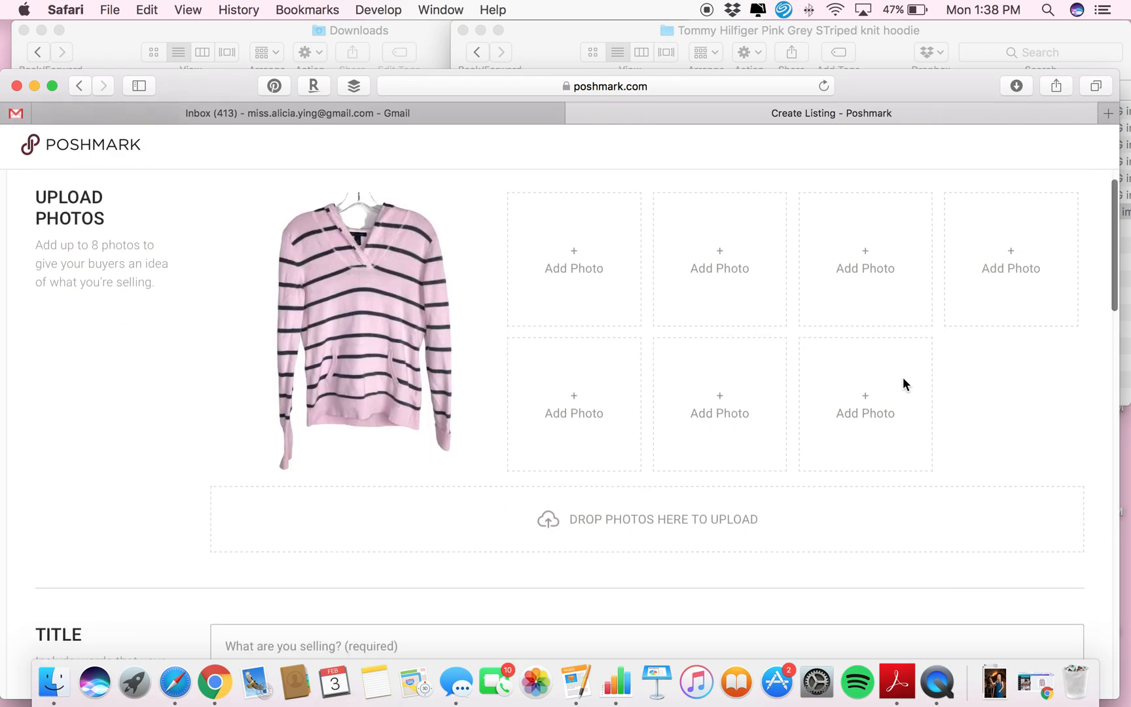